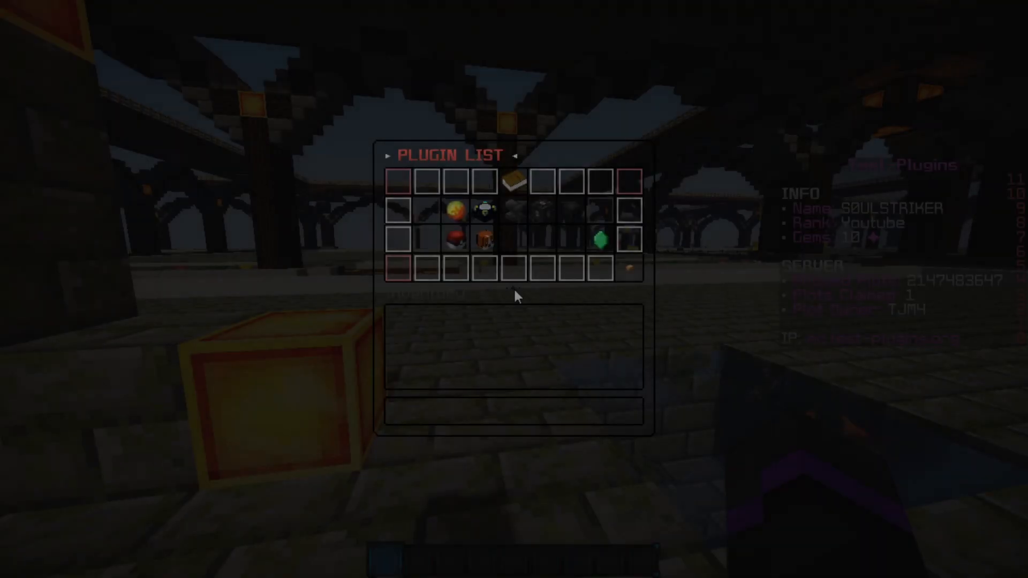
mouse_move(459, 209)
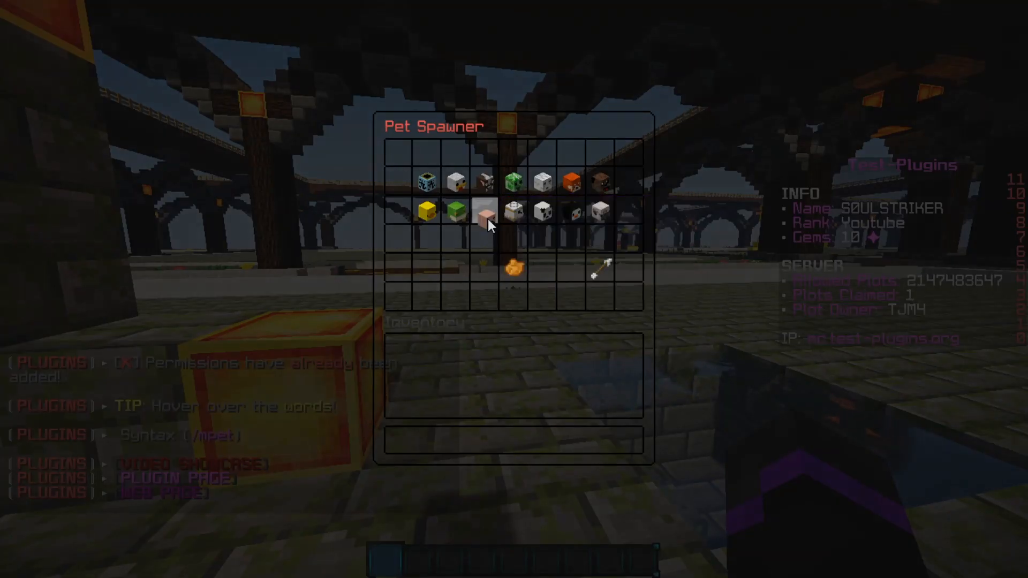
Leave the in-game Pet Spawner menu after viewing the available pets.
key(Escape)
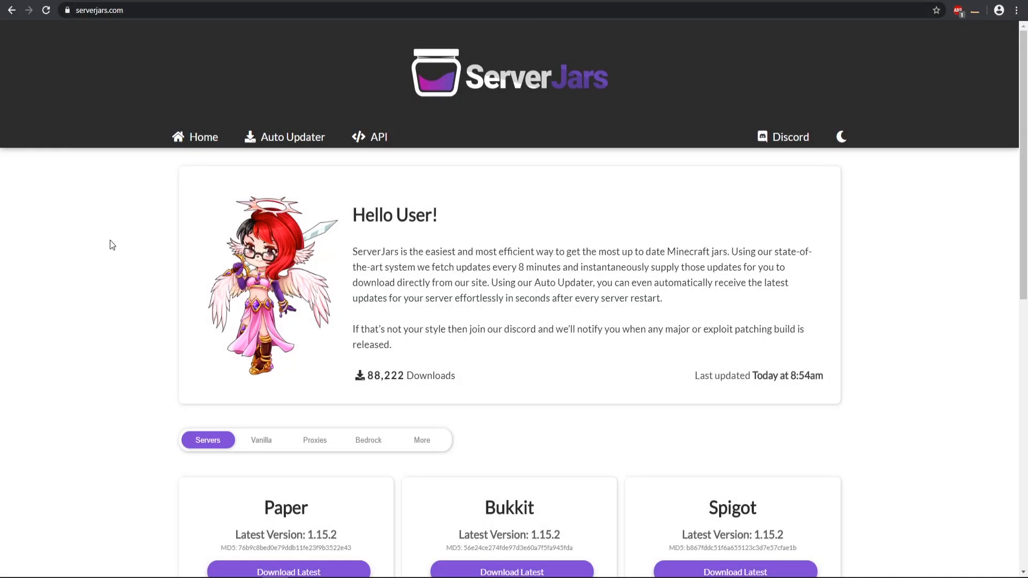
Scroll to the Paper card on ServerJars and bring up its full version list.
scroll(down, 3)
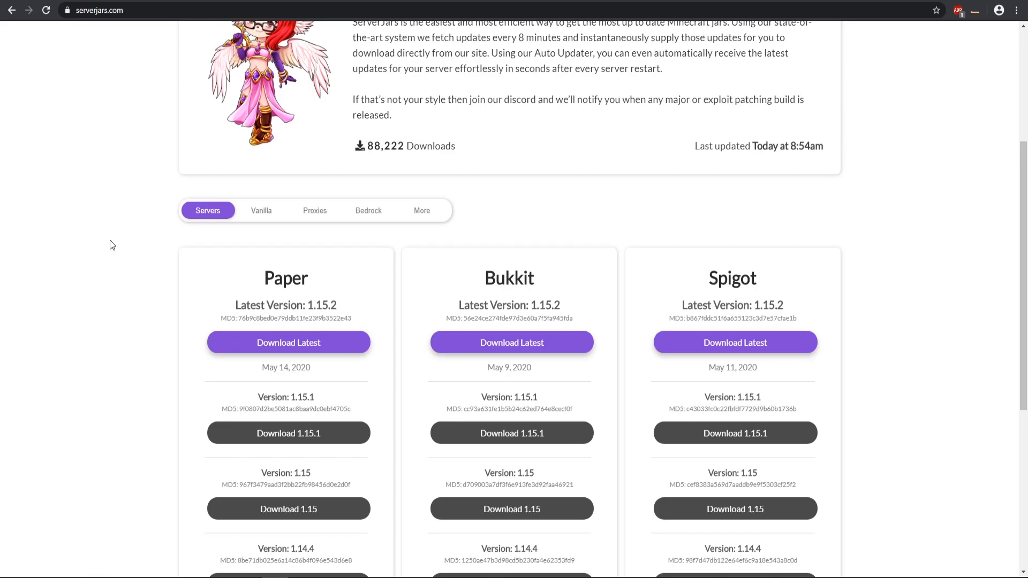
scroll(down, 3)
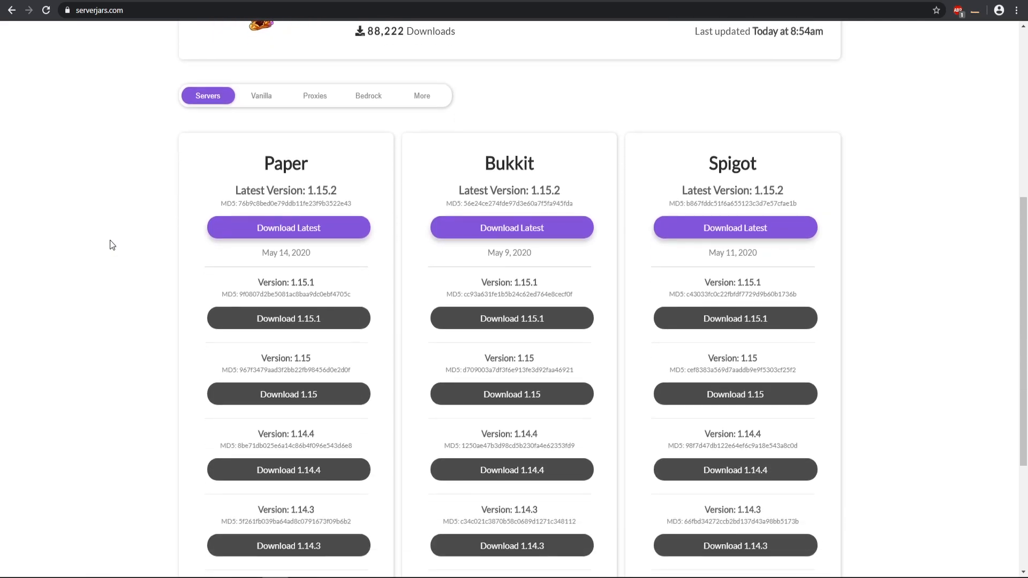
double_click(285, 162)
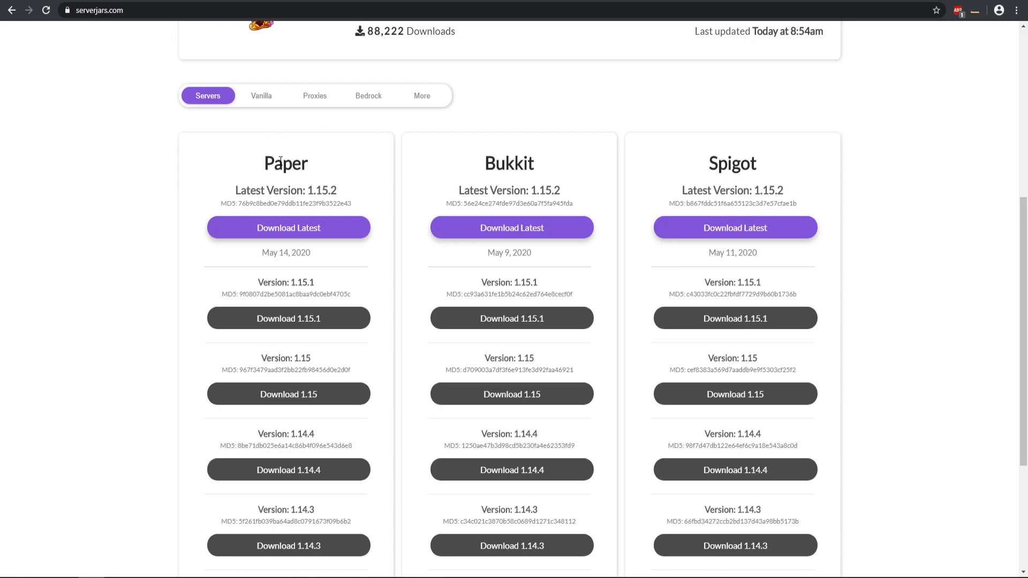
double_click(285, 163)
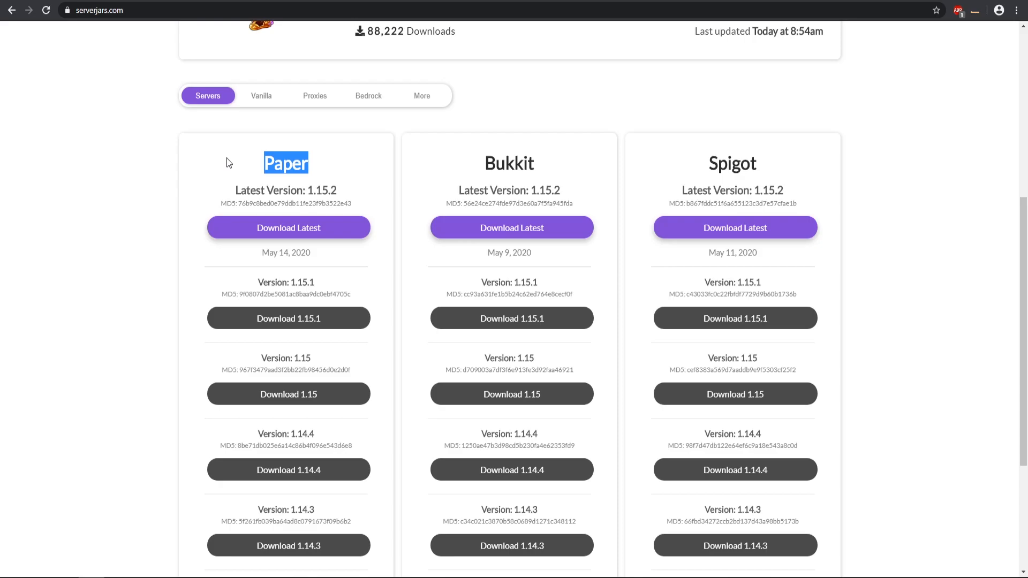
scroll(down, 3)
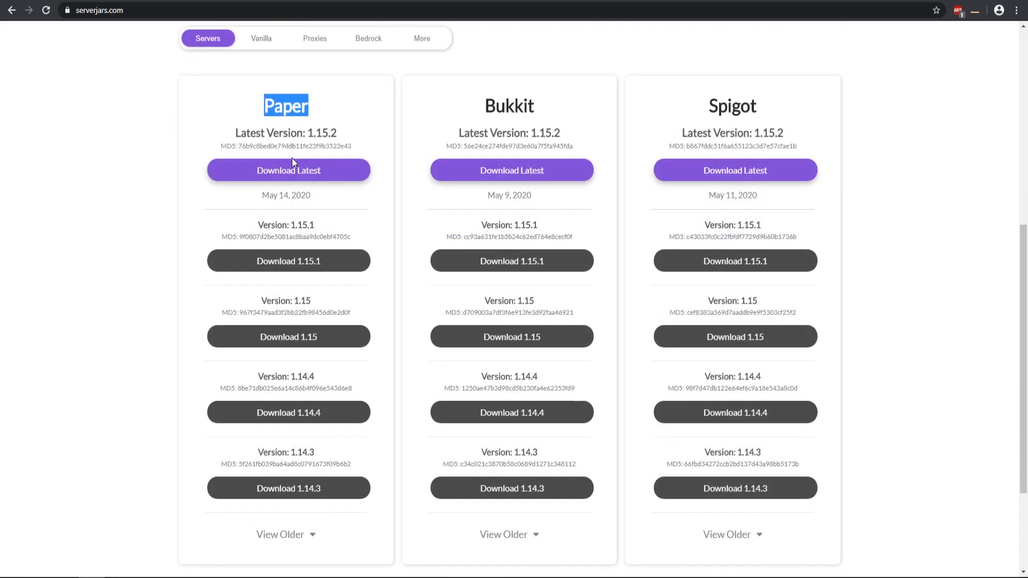
click(286, 105)
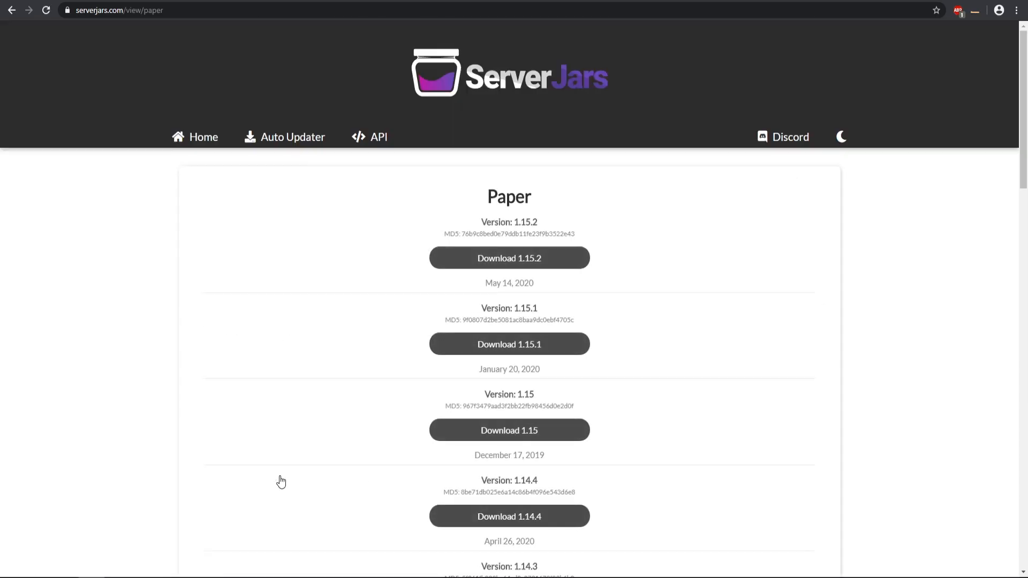
Browse the Paper versions and download the latest Paper 1.15.2 jar.
scroll(down, 3)
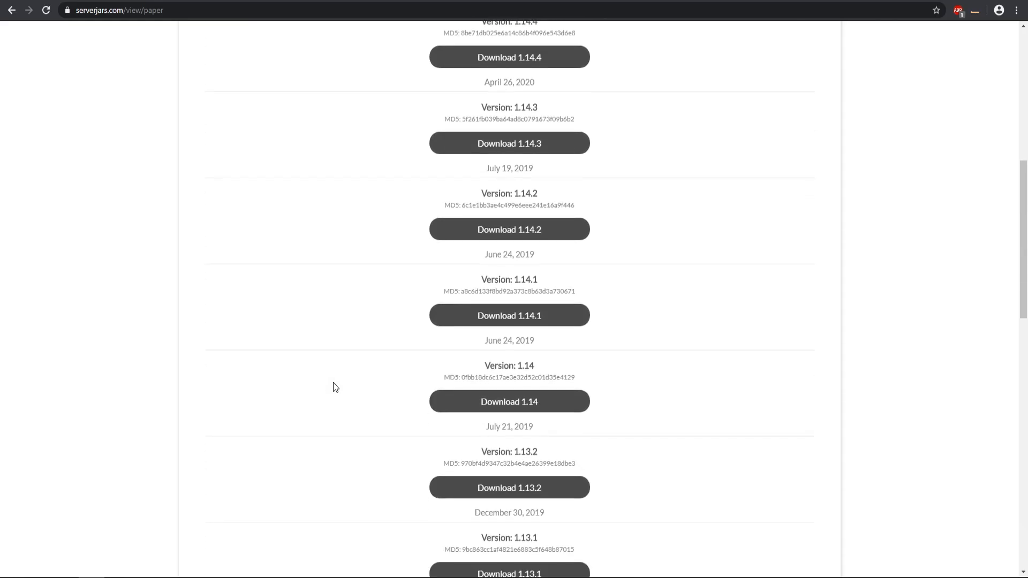
scroll(up, 3)
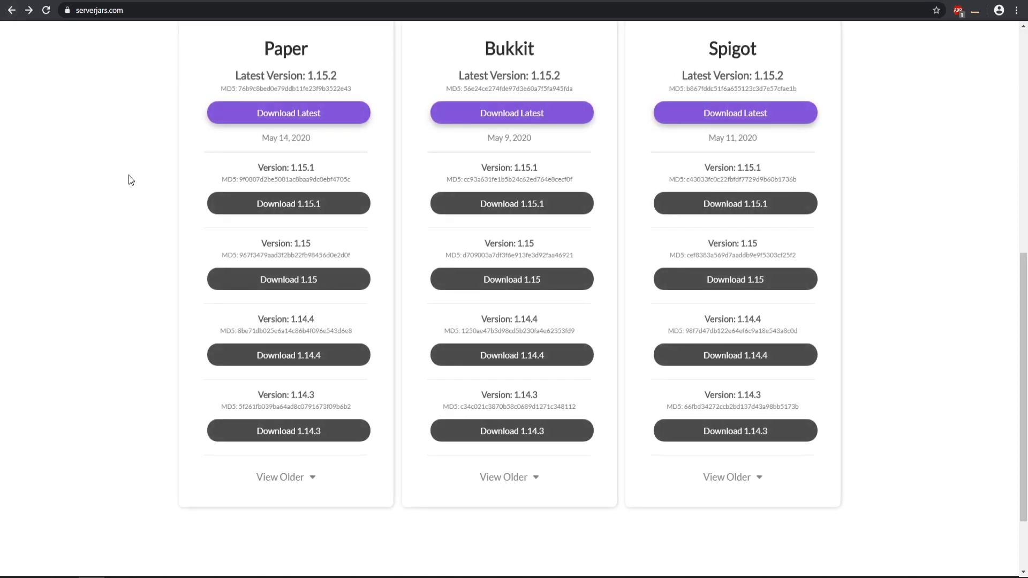
scroll(up, 3)
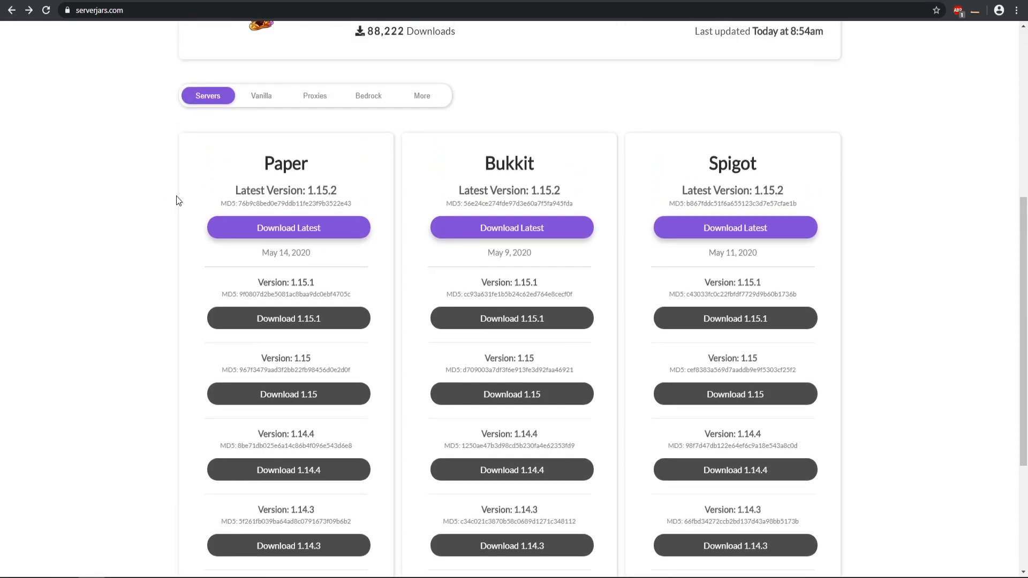
scroll(down, 3)
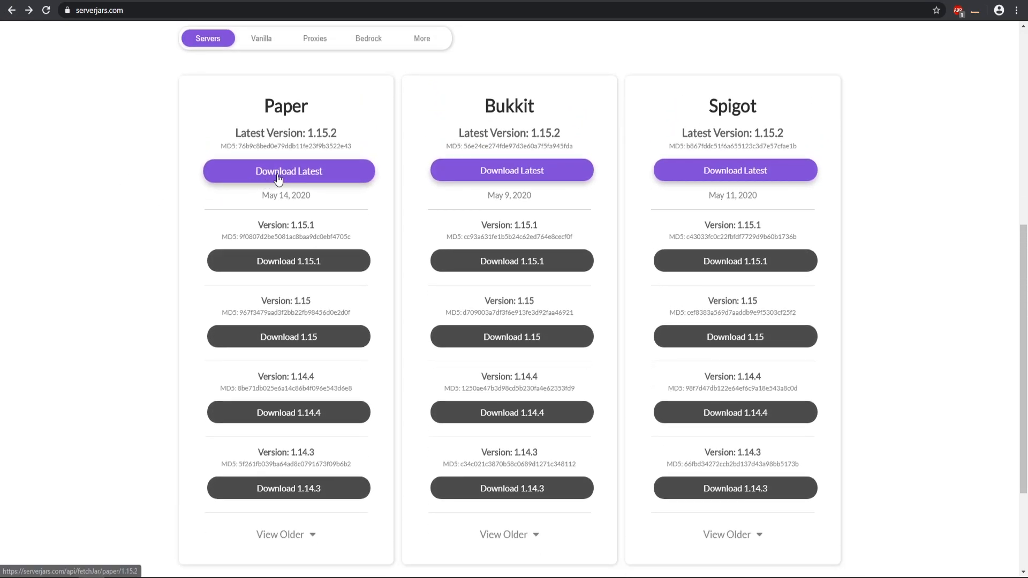
click(288, 170)
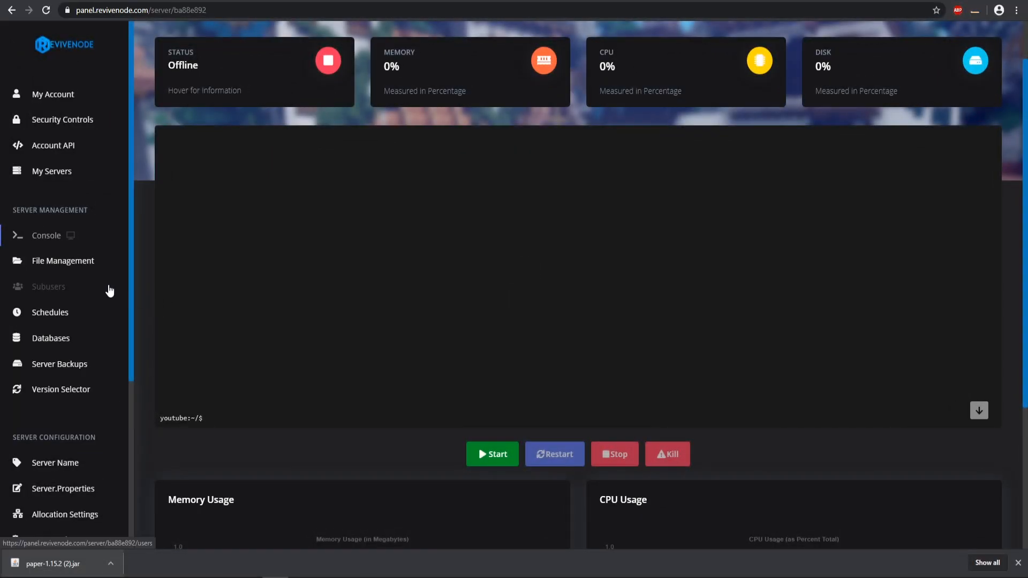
Show the youtube server's file manager with the empty /home/container directory.
click(64, 260)
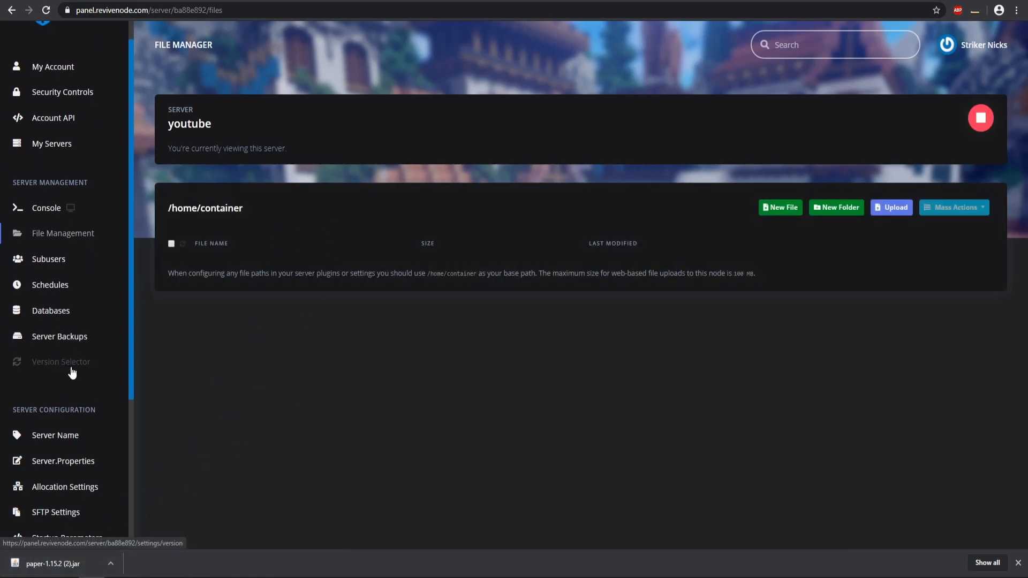
Switch the server version to paper-1.15.2-autoupdater, submit it, and start the server from the console.
click(60, 361)
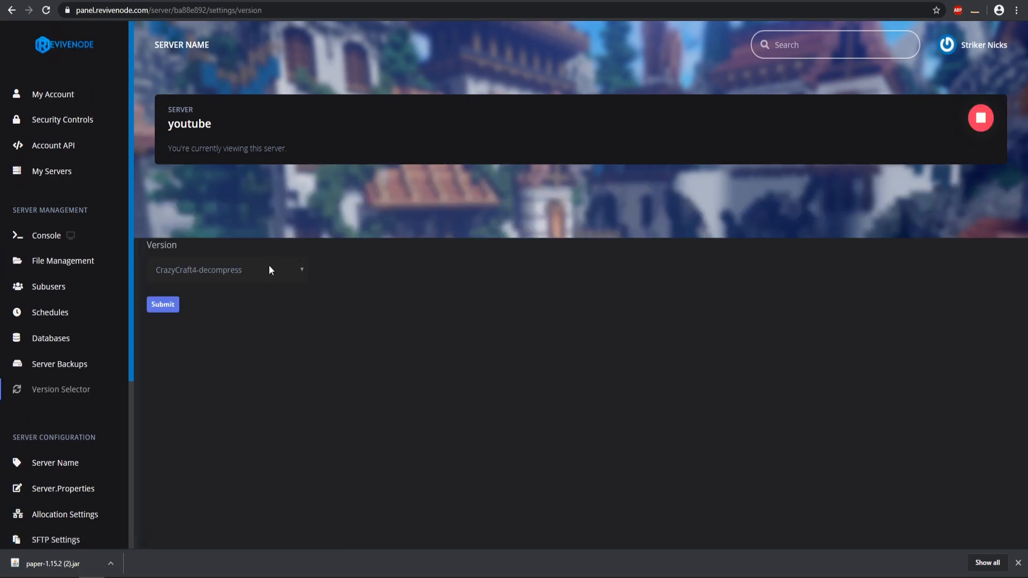
click(226, 270)
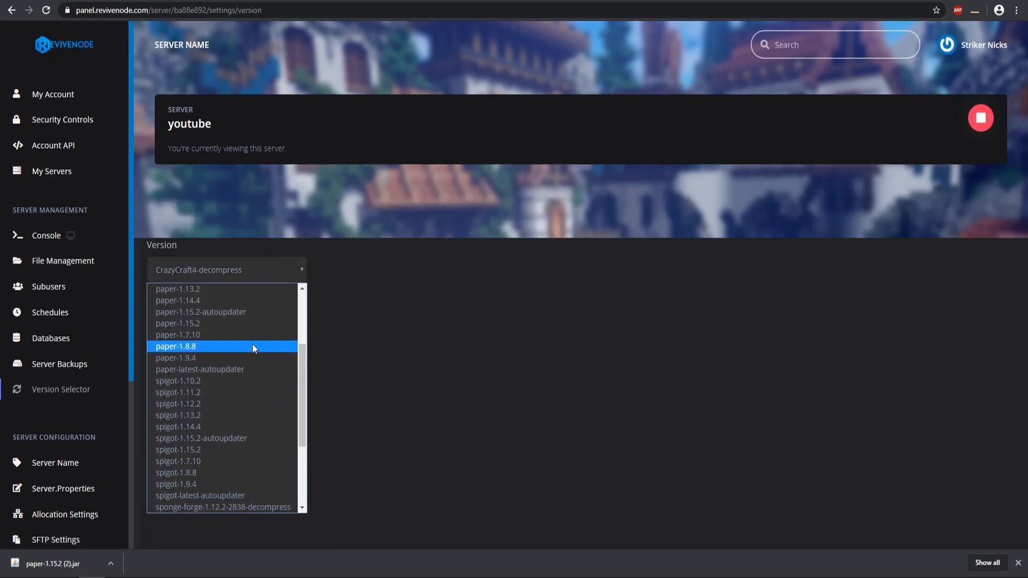
click(200, 311)
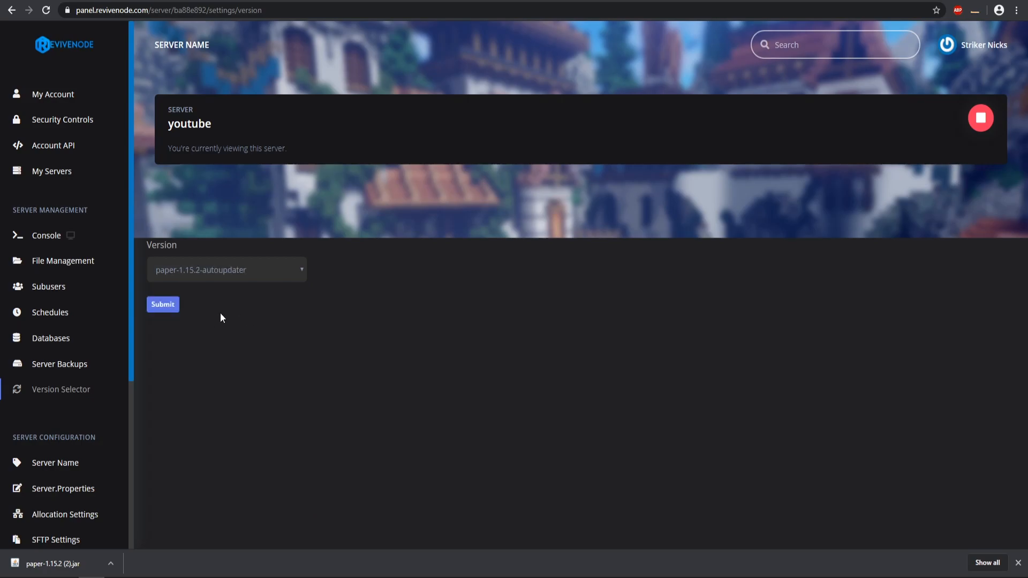
click(162, 303)
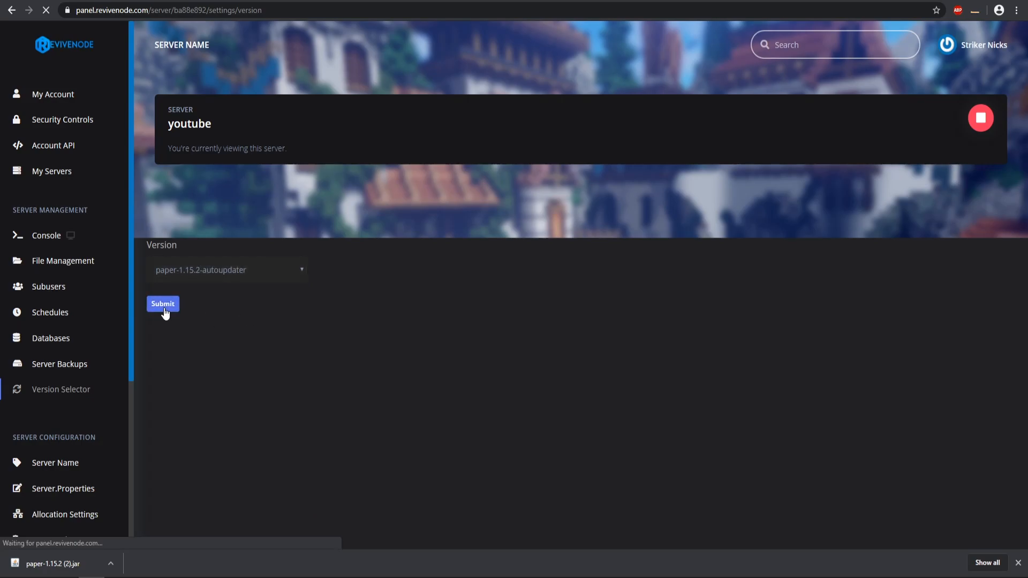
click(162, 303)
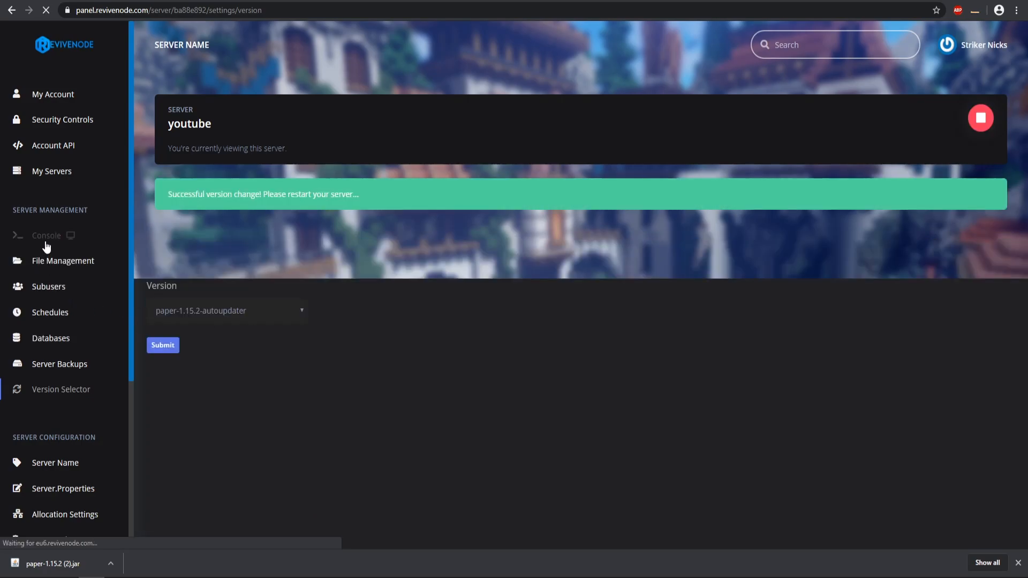
click(46, 236)
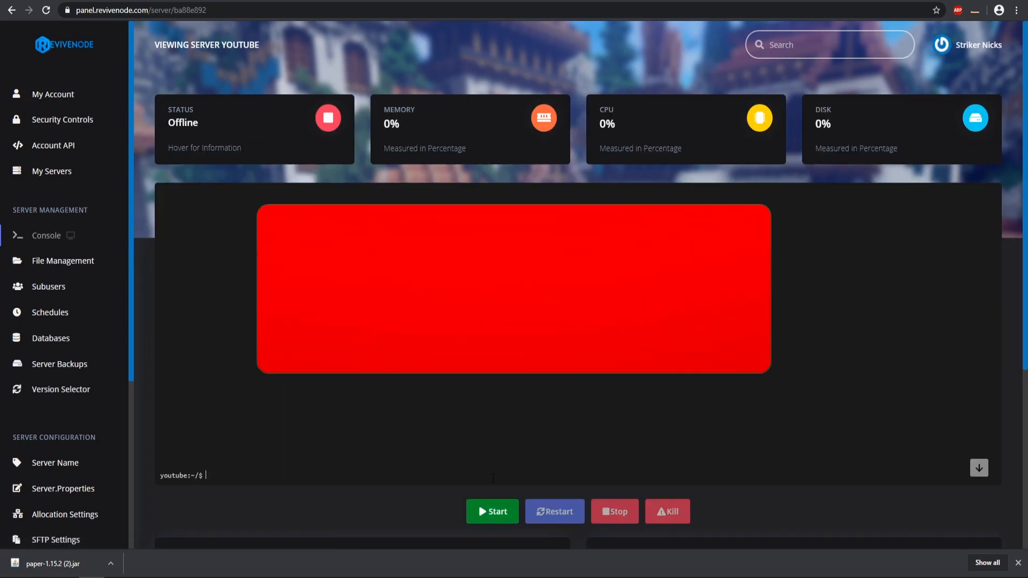
click(492, 512)
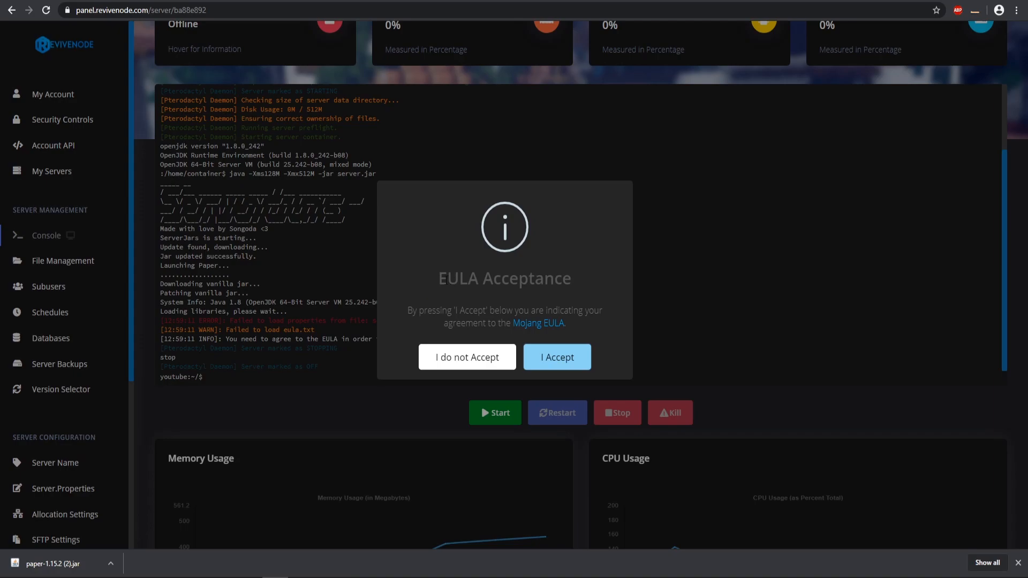
Agree to the Mojang EULA and dismiss the acceptance notice so the server restarts.
click(556, 357)
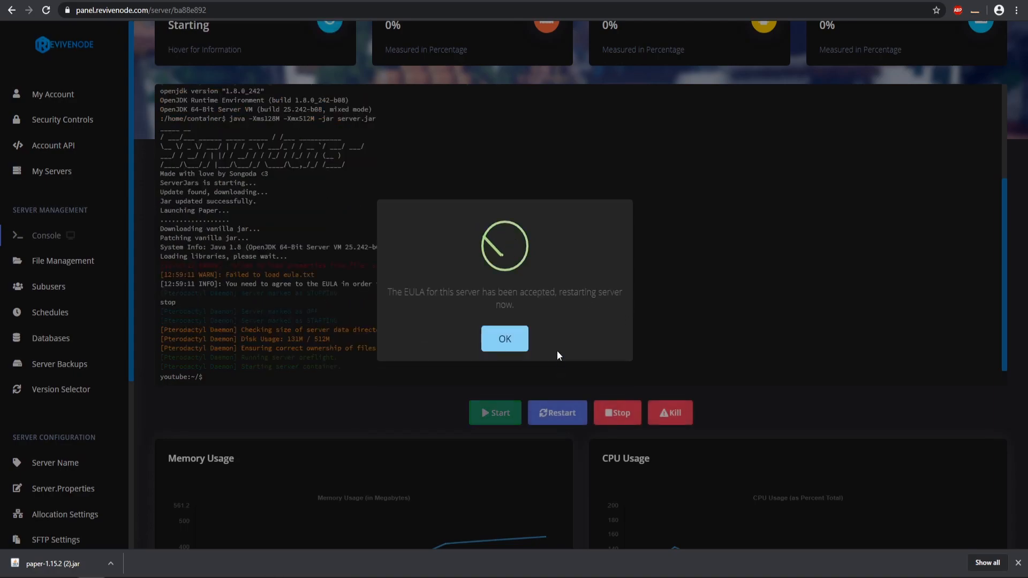
click(505, 339)
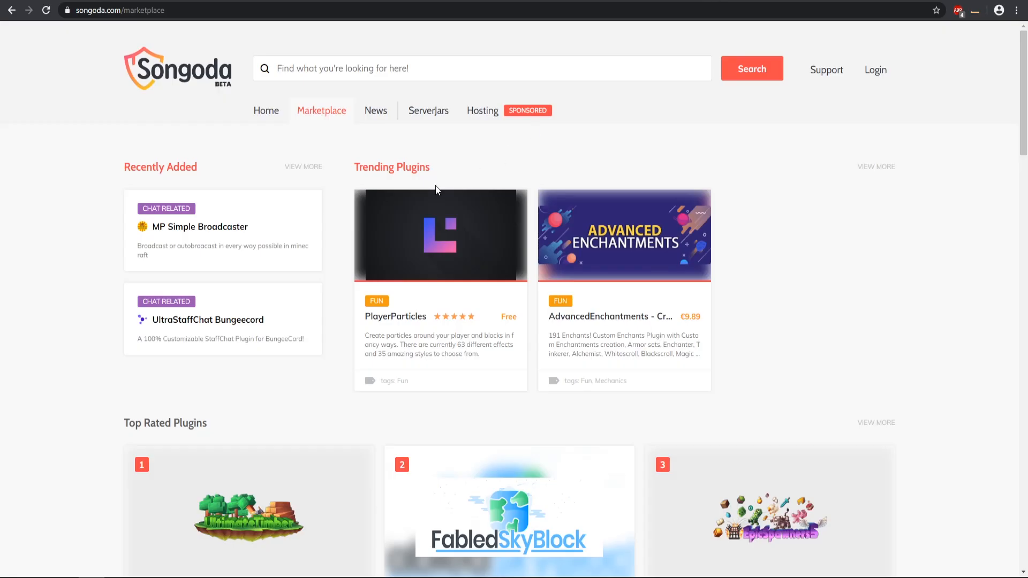
mouse_move(352, 269)
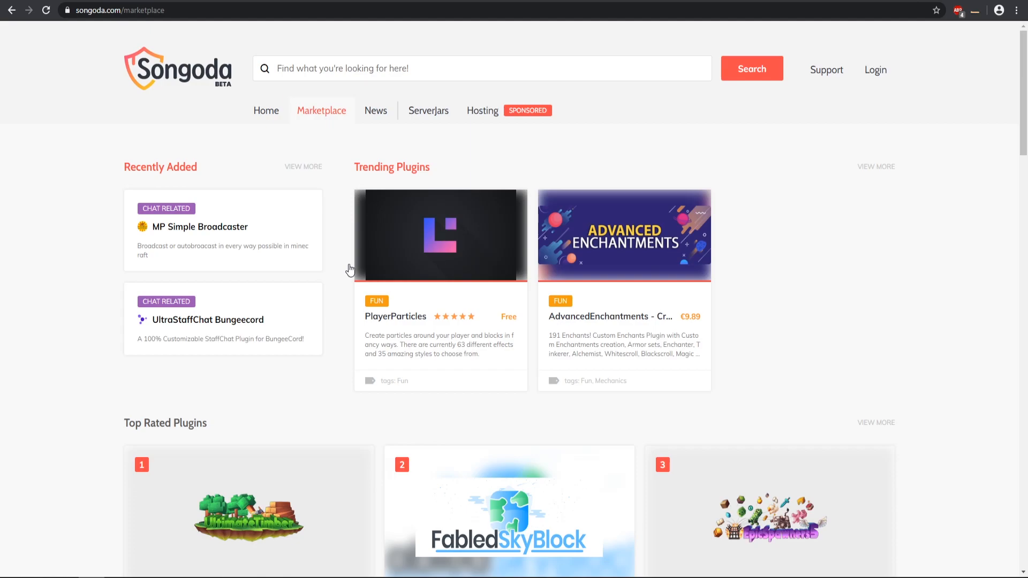
Scroll through the Top Rated and Recently Updated plugins on the Songoda marketplace.
scroll(down, 3)
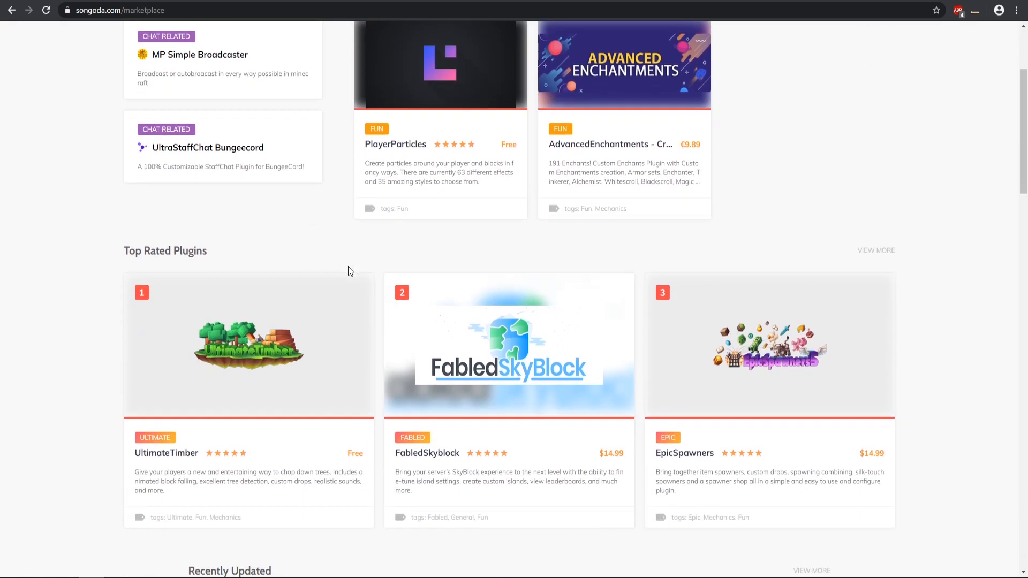
scroll(down, 3)
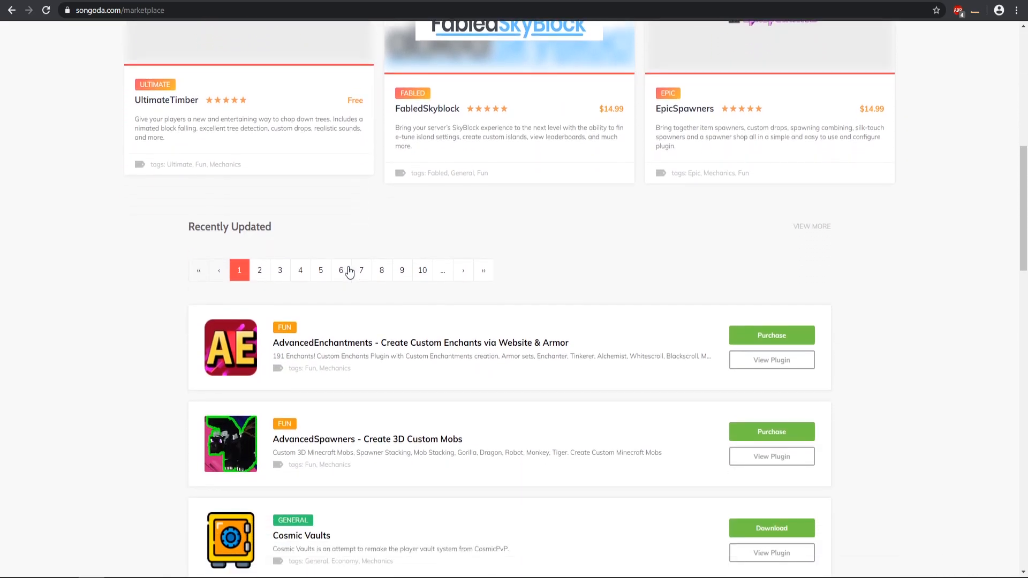
scroll(down, 3)
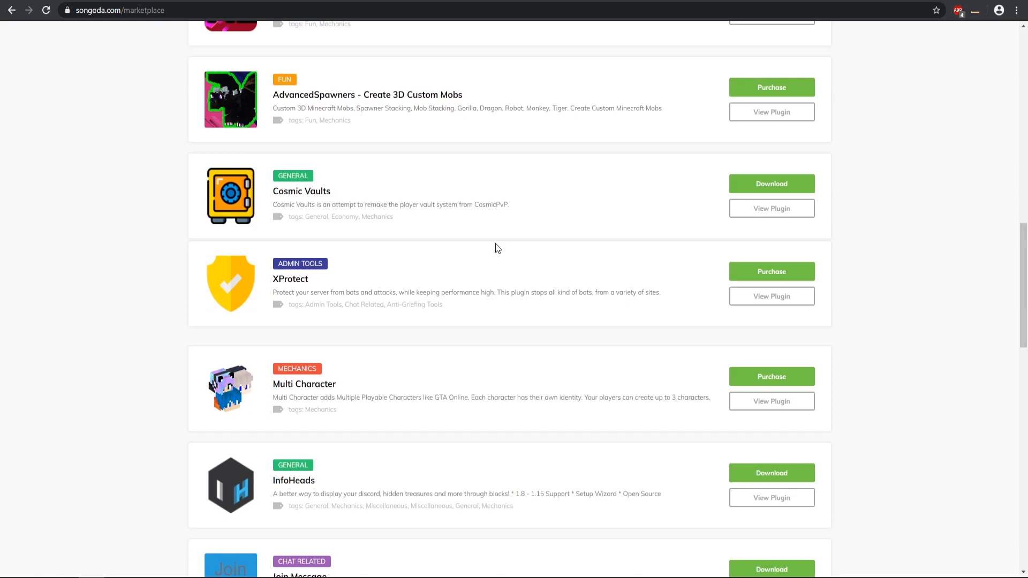
scroll(up, 3)
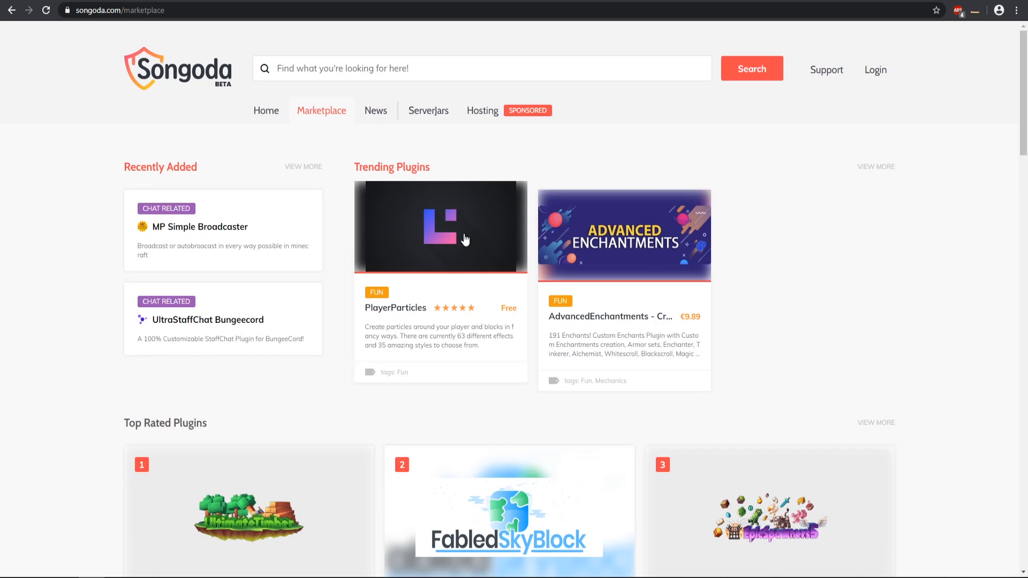
scroll(down, 3)
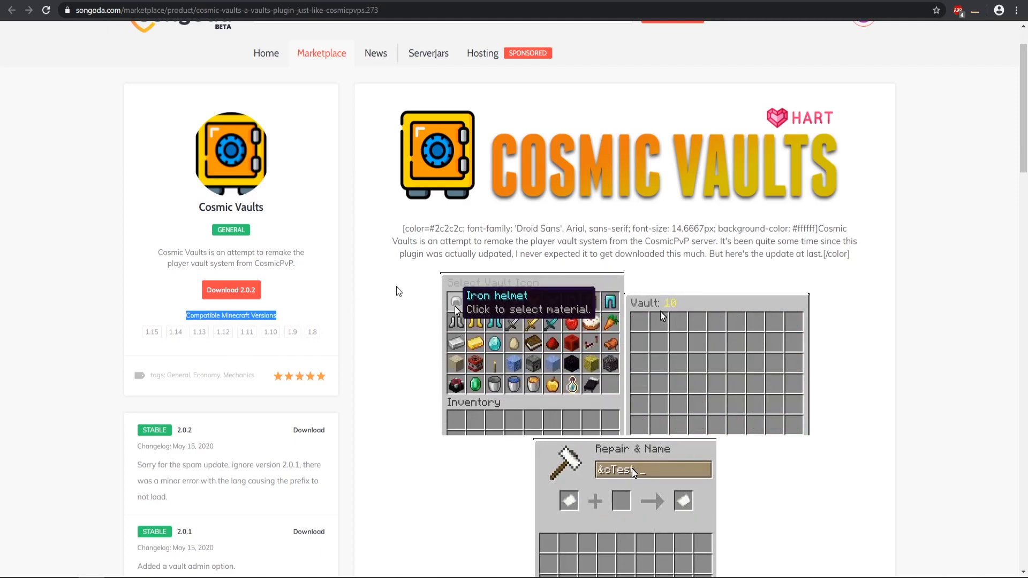
Scroll through Cosmic Vaults' supported versions, commands and permissions.
scroll(down, 3)
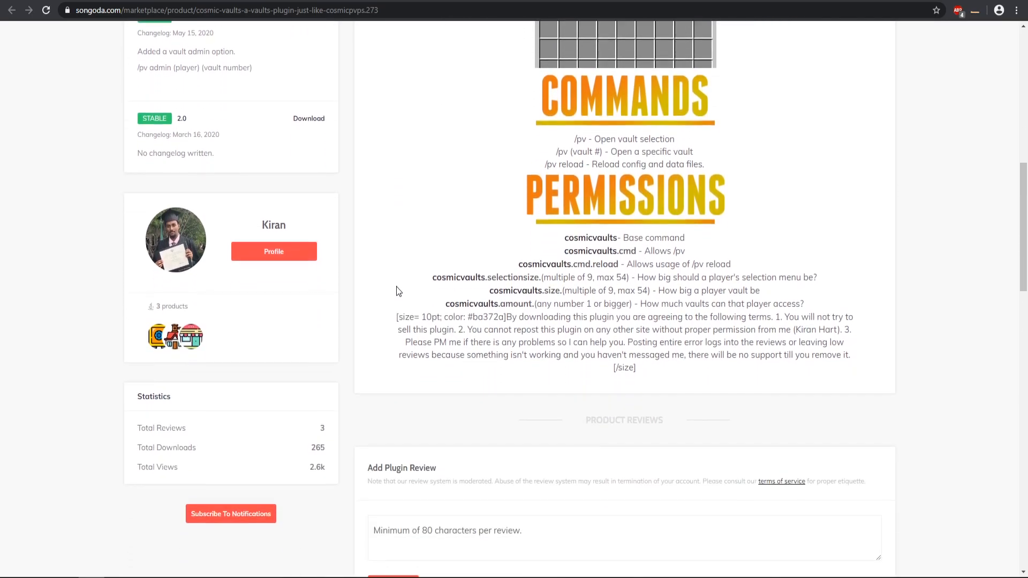
scroll(down, 3)
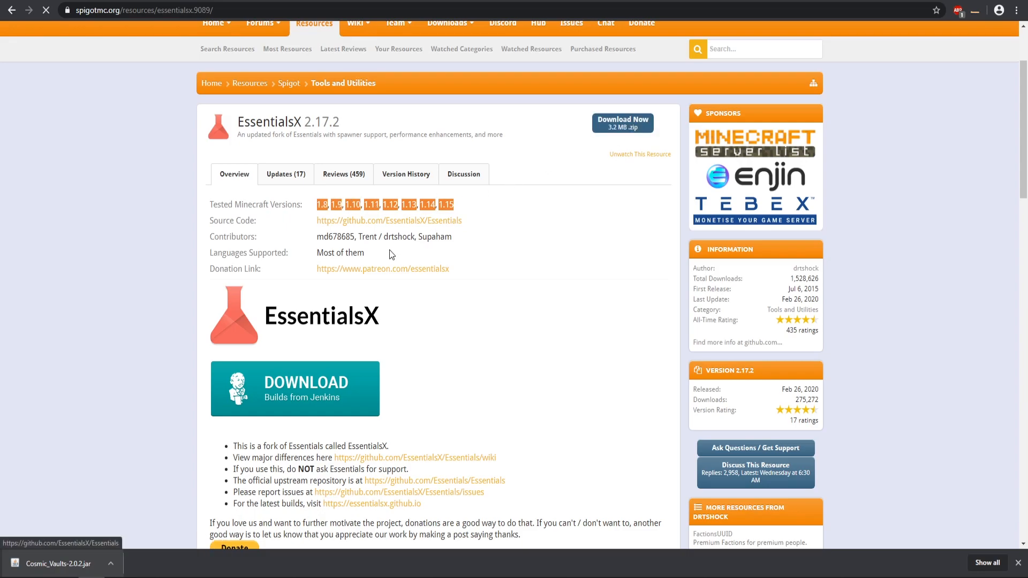
Scroll to EssentialsX's requirements and follow the link to the Vault plugin.
scroll(down, 3)
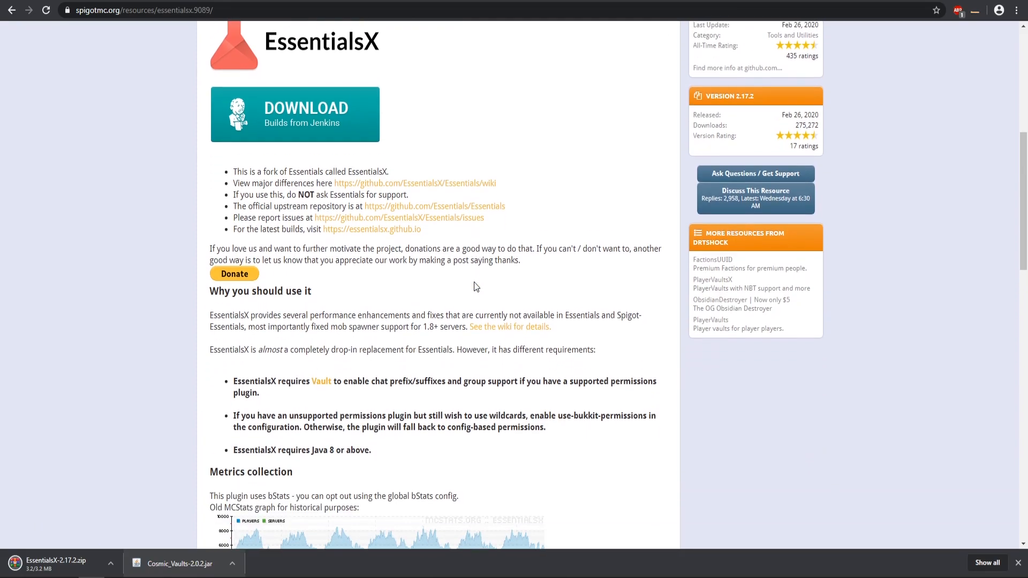
scroll(down, 3)
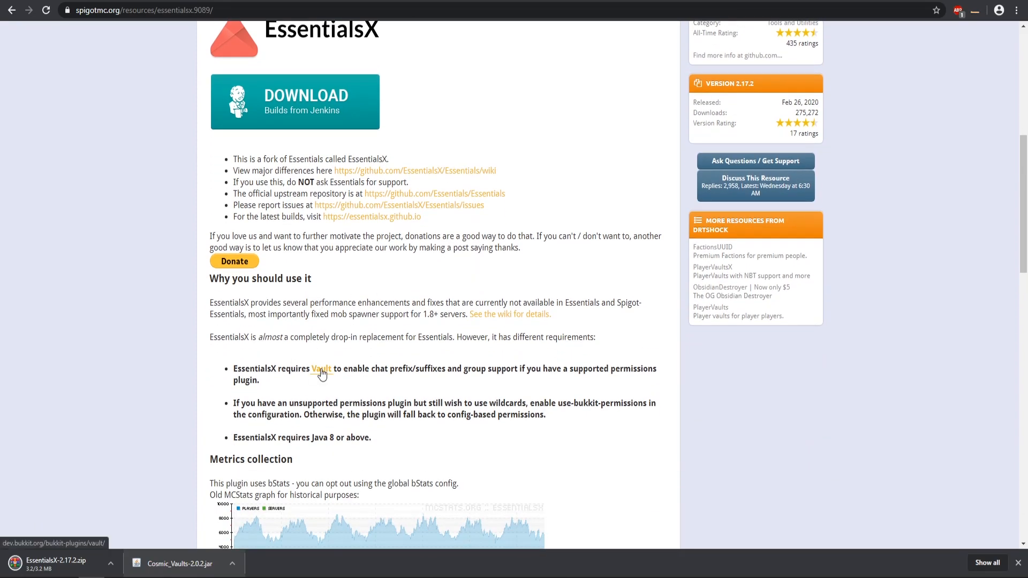
click(322, 369)
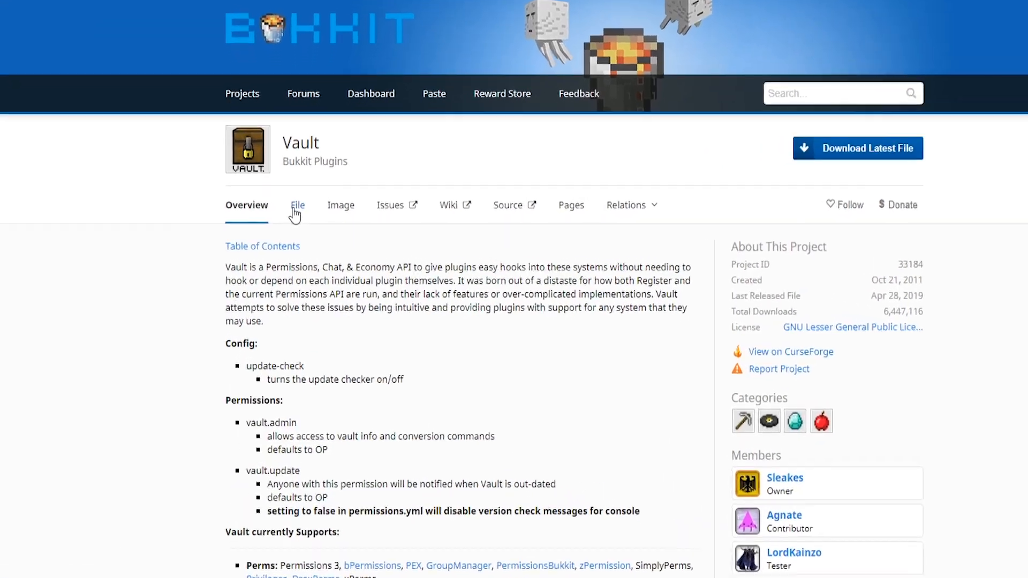
Show Vault's file releases on Bukkit, where 1.7.2 supports Minecraft 1.15.
click(297, 204)
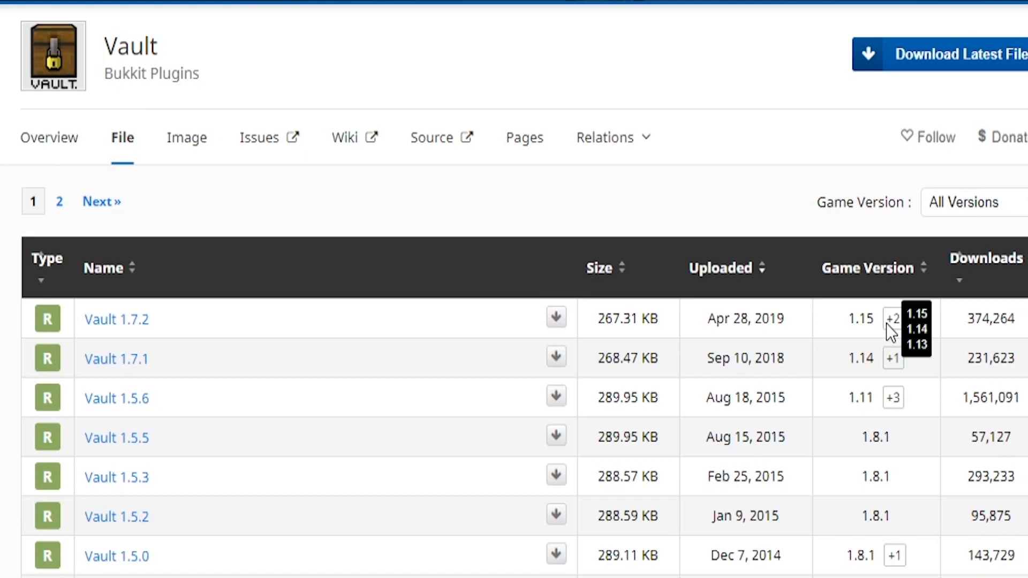
mouse_move(865, 322)
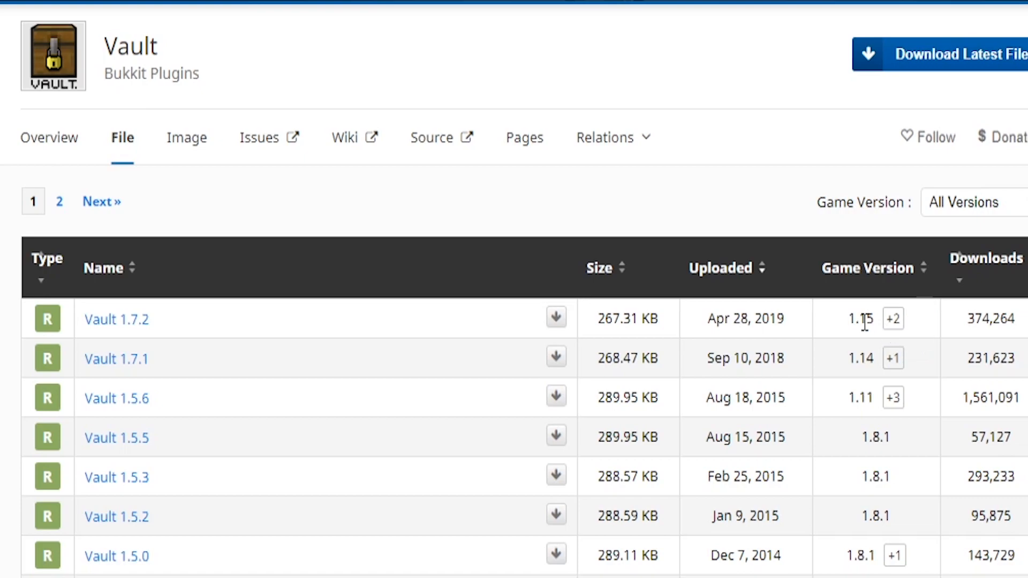
mouse_move(893, 319)
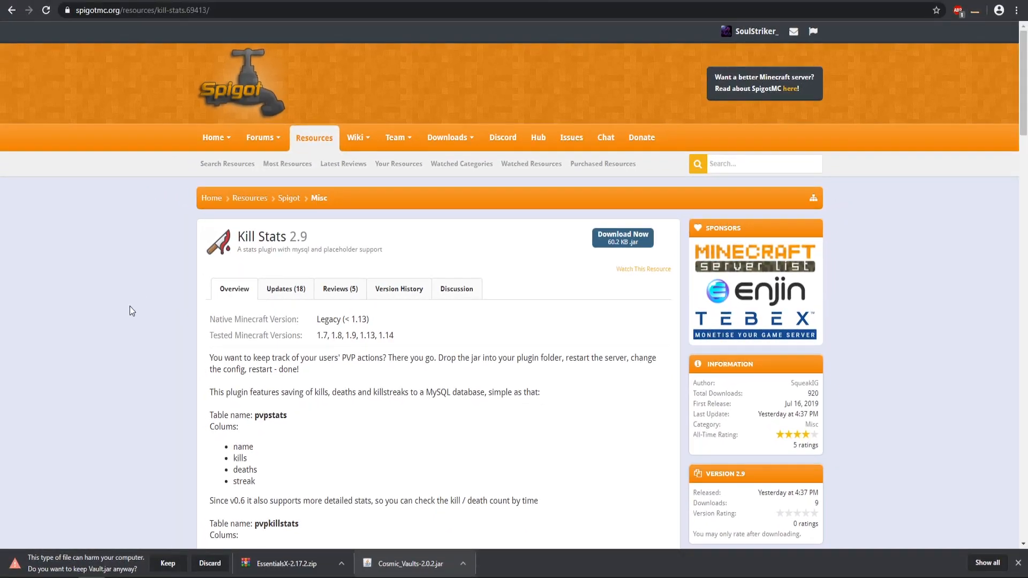
Check the Kill Stats tested version 1.14 and scroll toward the SpawnerChanger resource.
drag(331, 335, 395, 335)
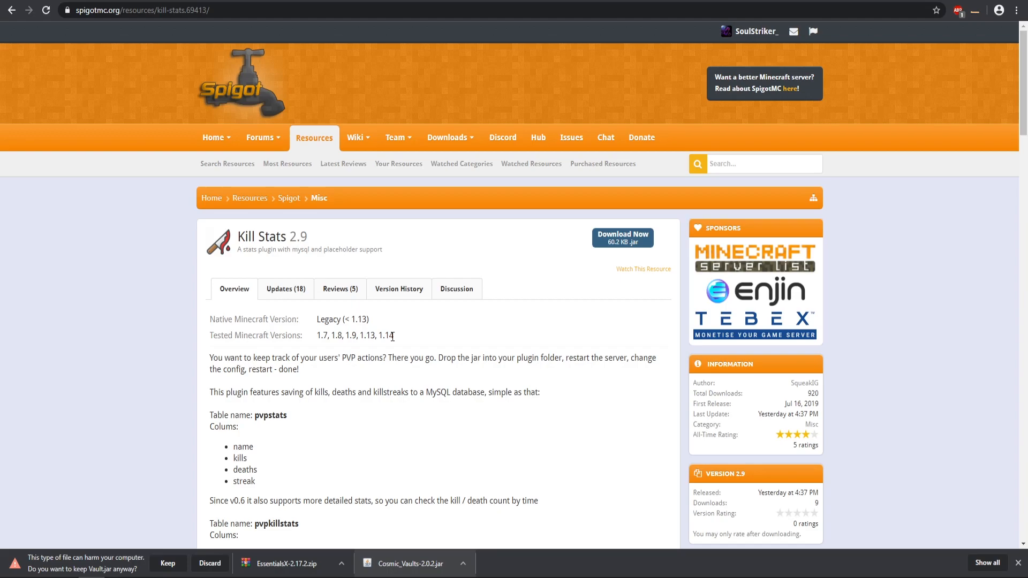
click(622, 238)
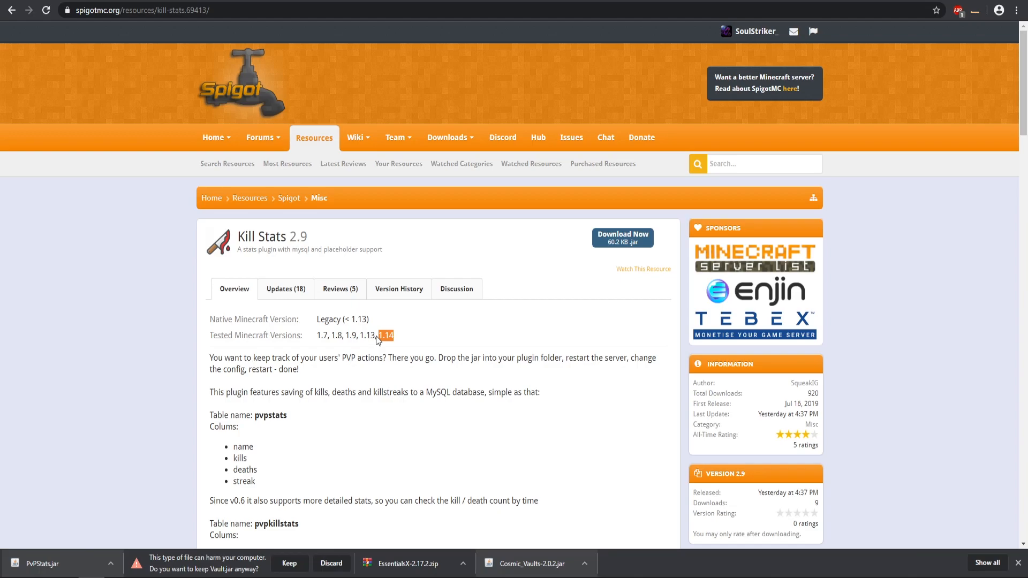
scroll(down, 3)
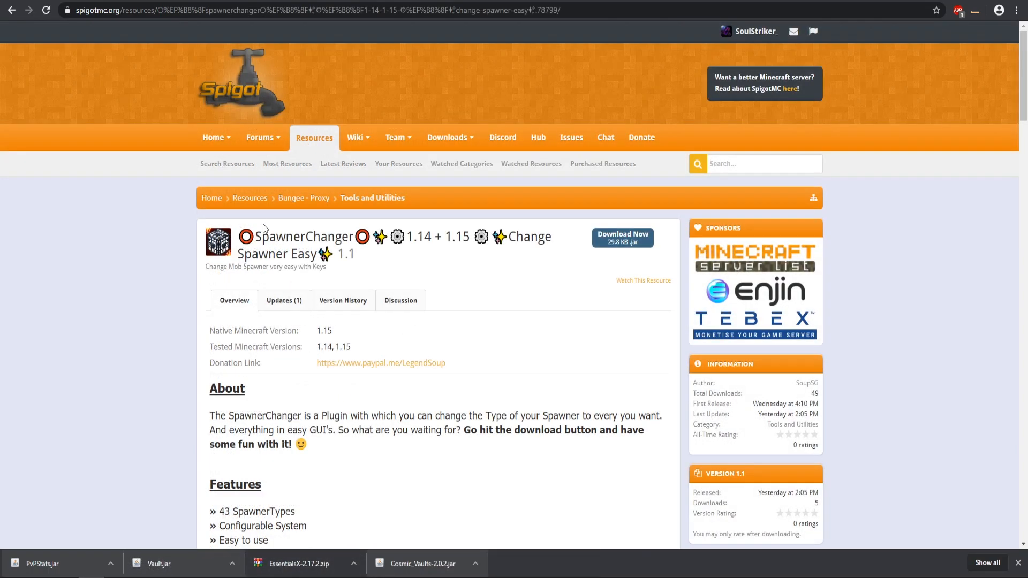
mouse_move(302, 385)
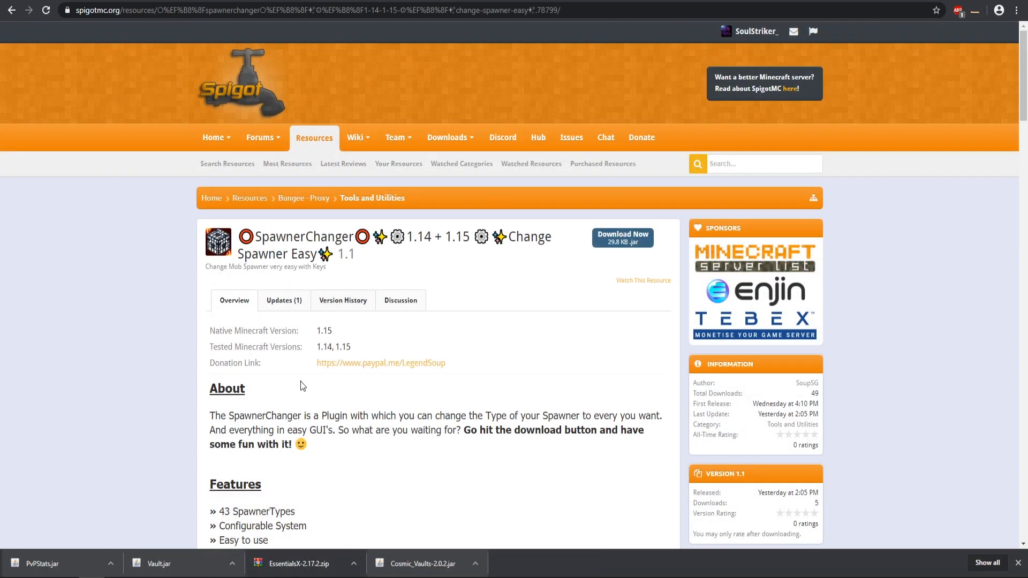
Download the SpawnerChanger plugin jar from its SpigotMC resource page.
scroll(down, 3)
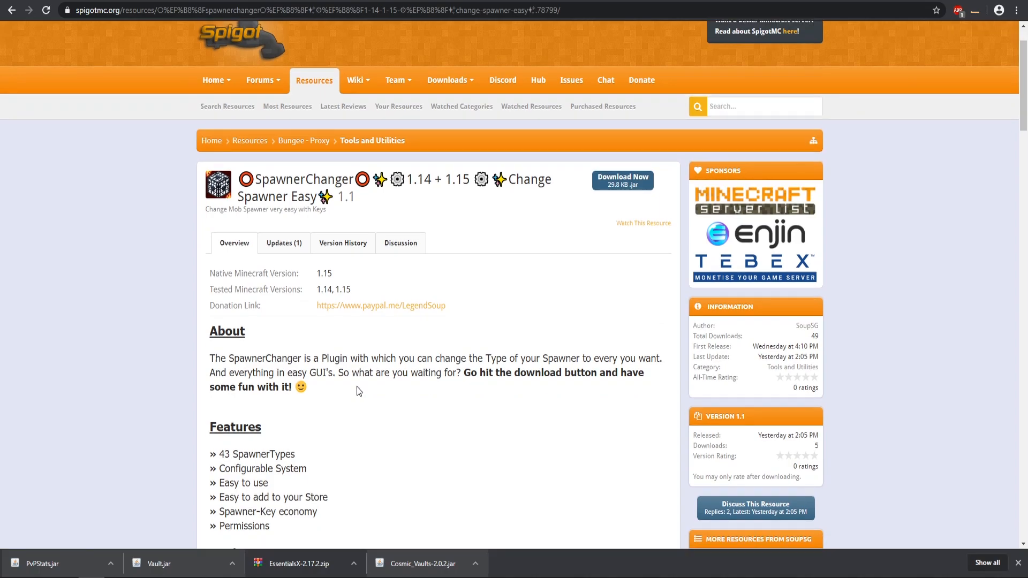
mouse_move(360, 297)
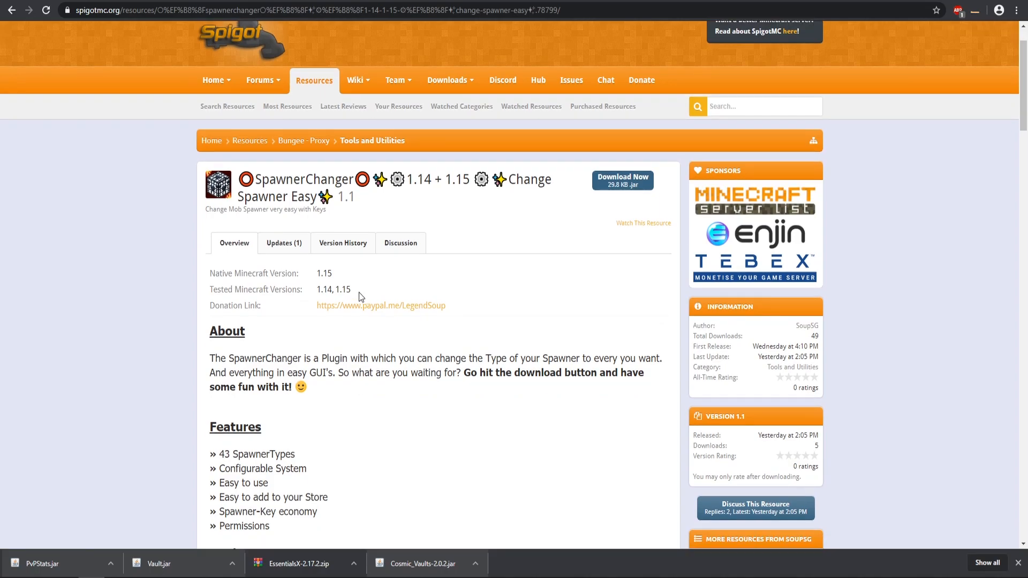
mouse_move(375, 413)
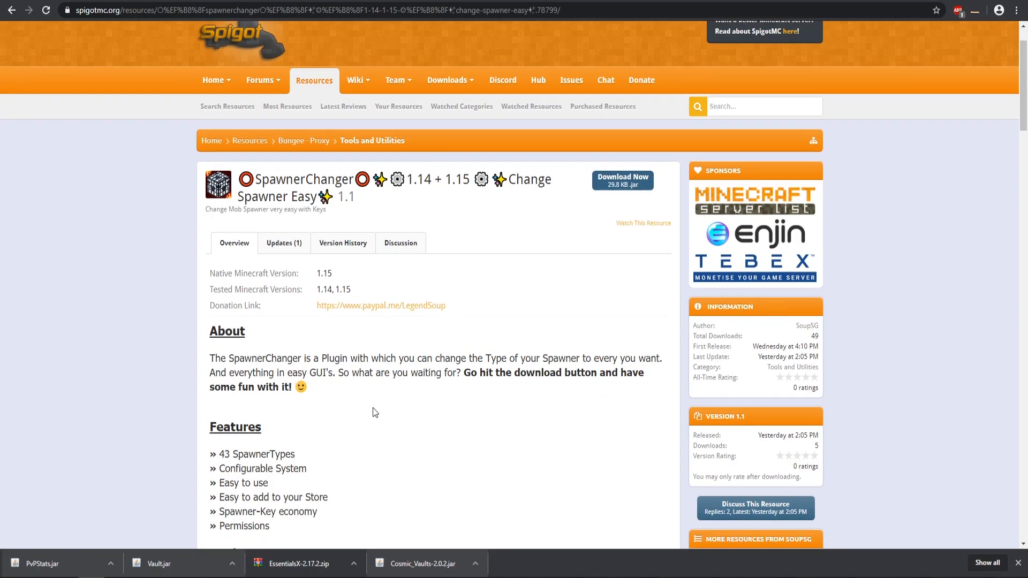
mouse_move(623, 183)
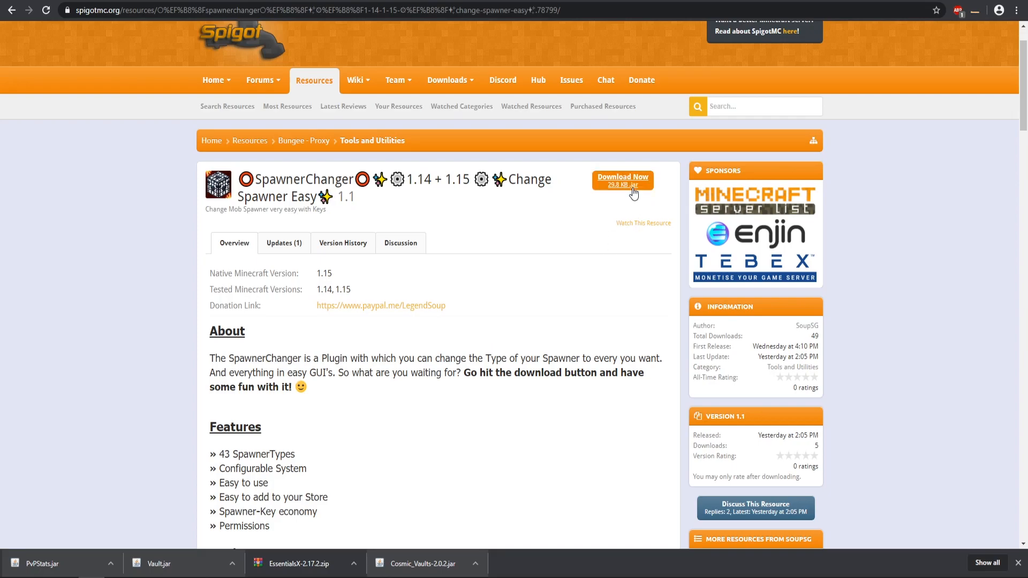
click(621, 180)
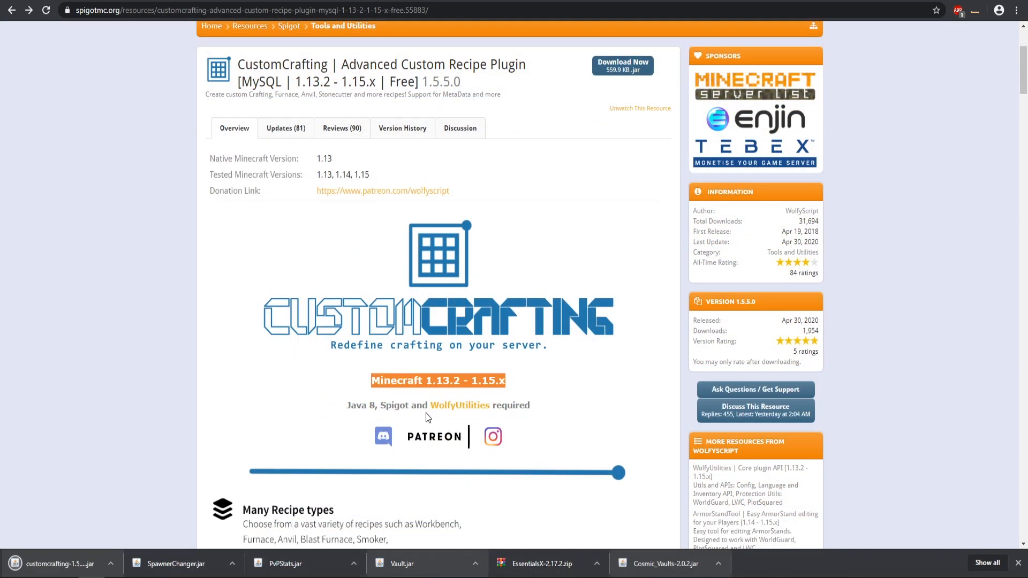
mouse_move(461, 417)
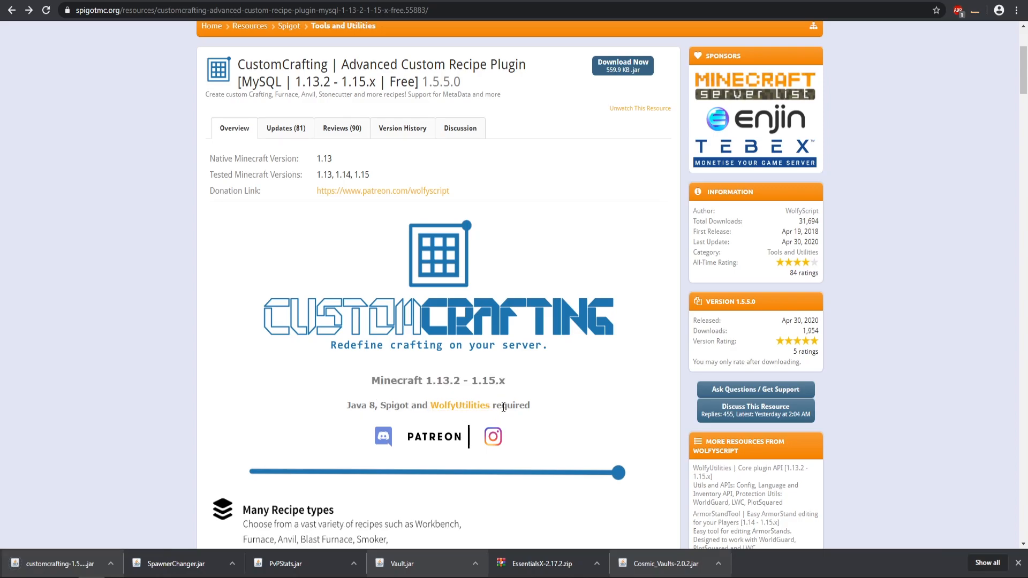
Follow the CustomCrafting page's WolfyUtilities link and download the WolfyUtilities 1.5.6.16 jar.
click(459, 405)
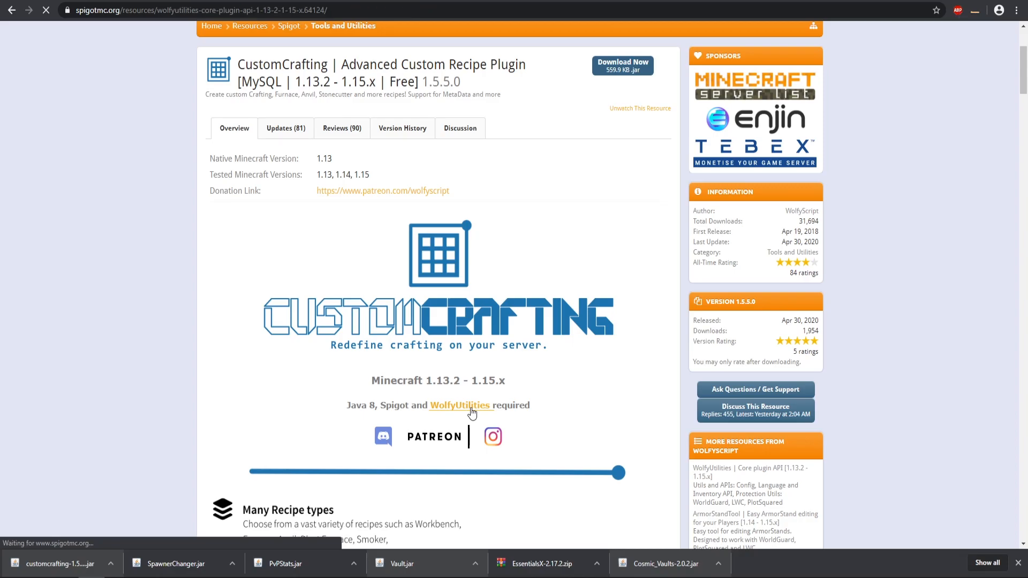
click(459, 405)
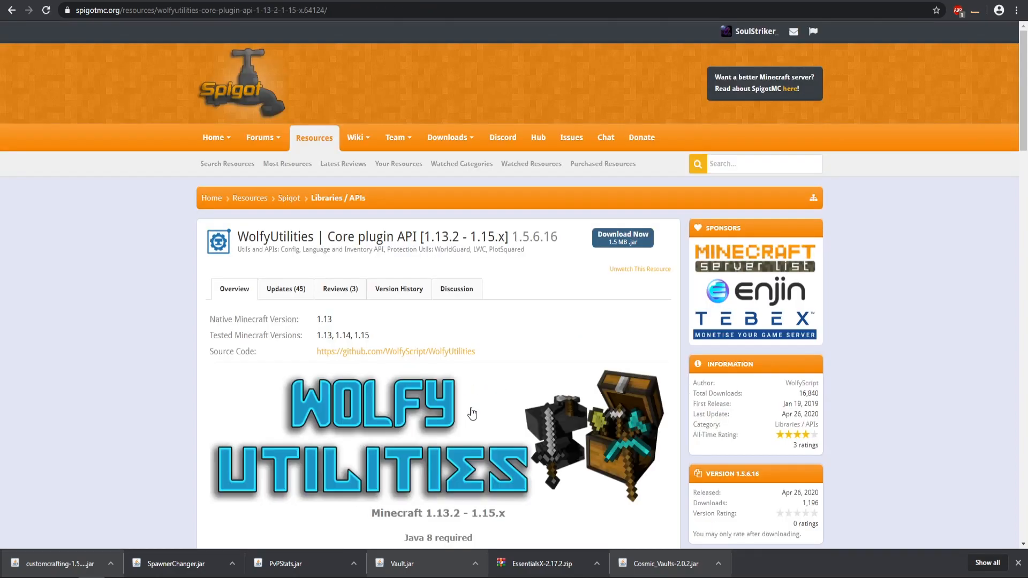
scroll(down, 3)
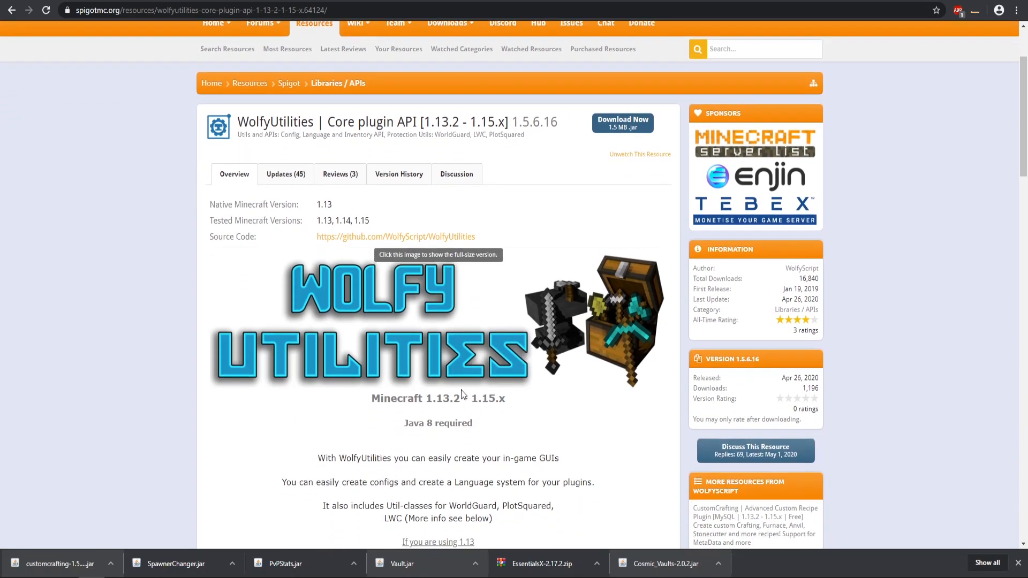
mouse_move(622, 122)
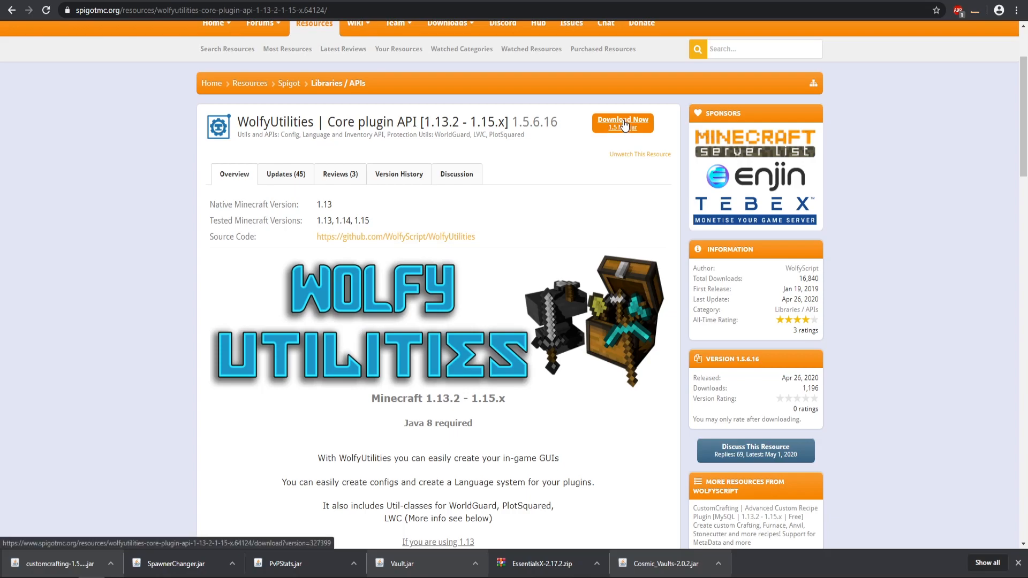
click(621, 123)
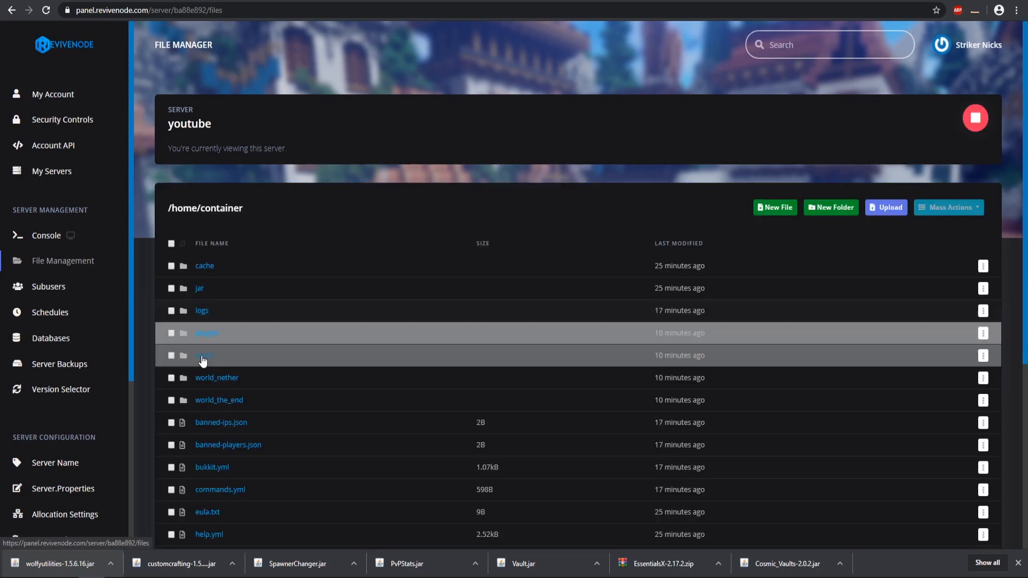
Decompress EssentialsX-2.17.2.zip inside the plugins folder, then delete the zip and confirm.
click(206, 333)
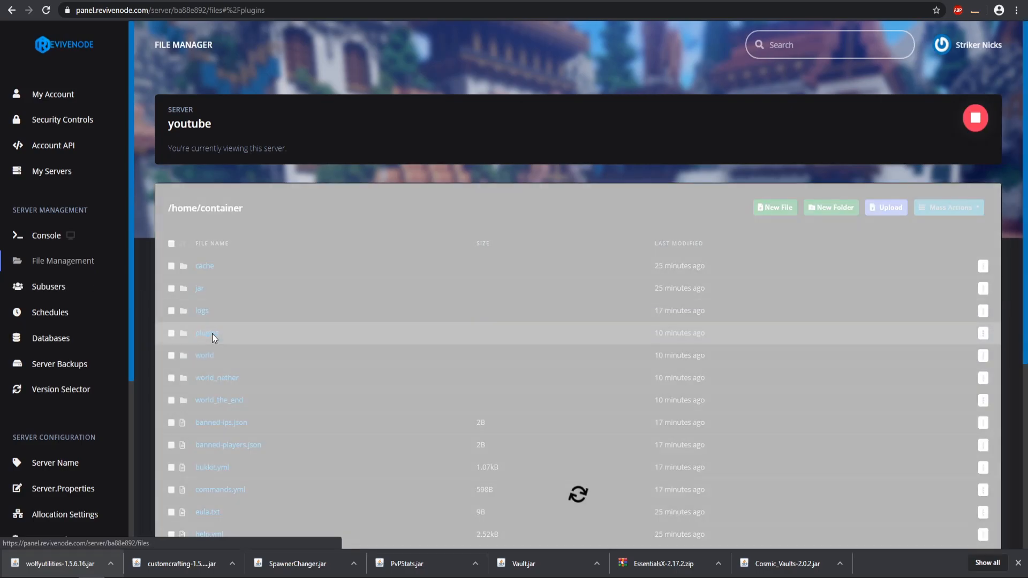
click(204, 332)
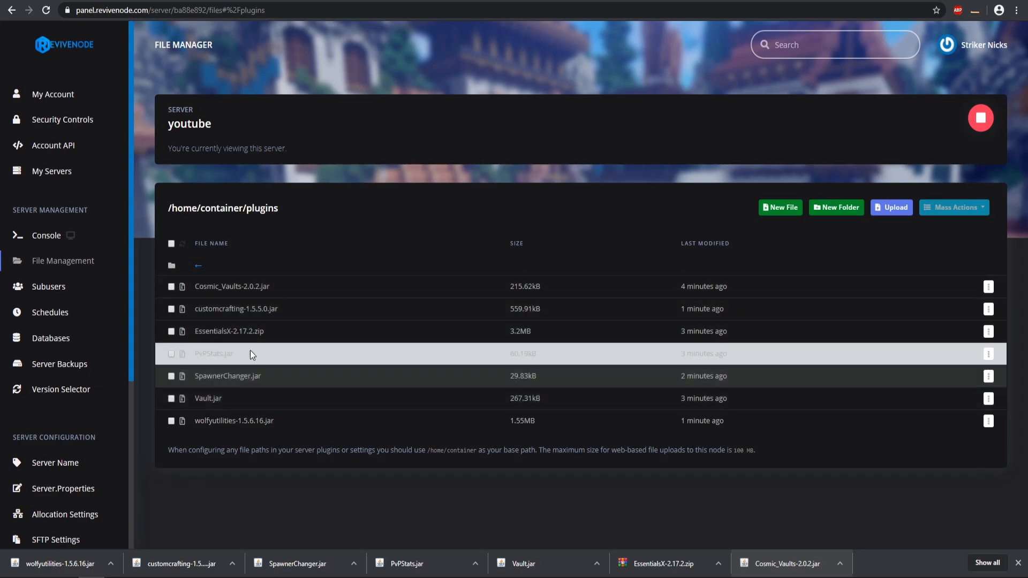
click(989, 353)
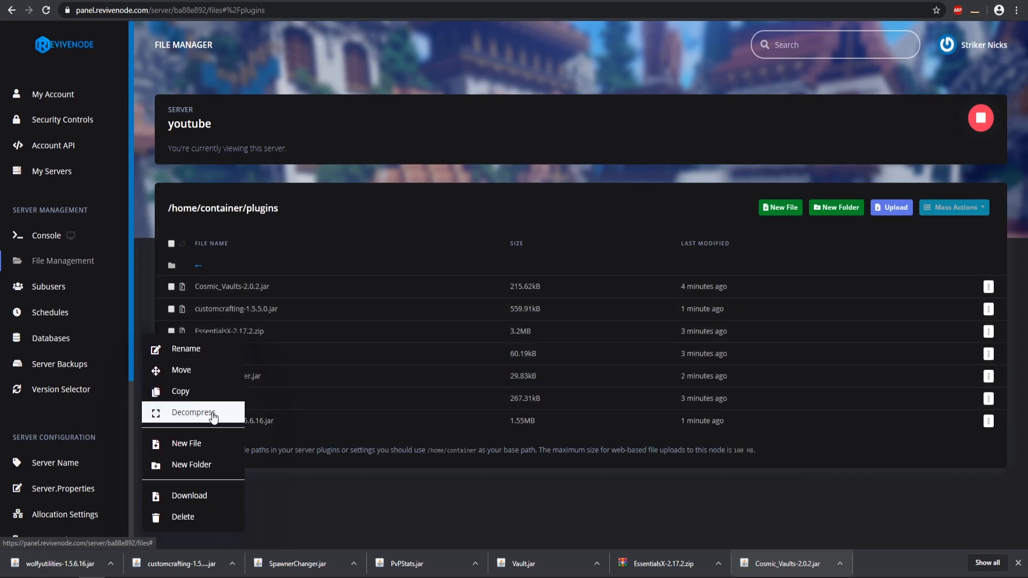
click(194, 412)
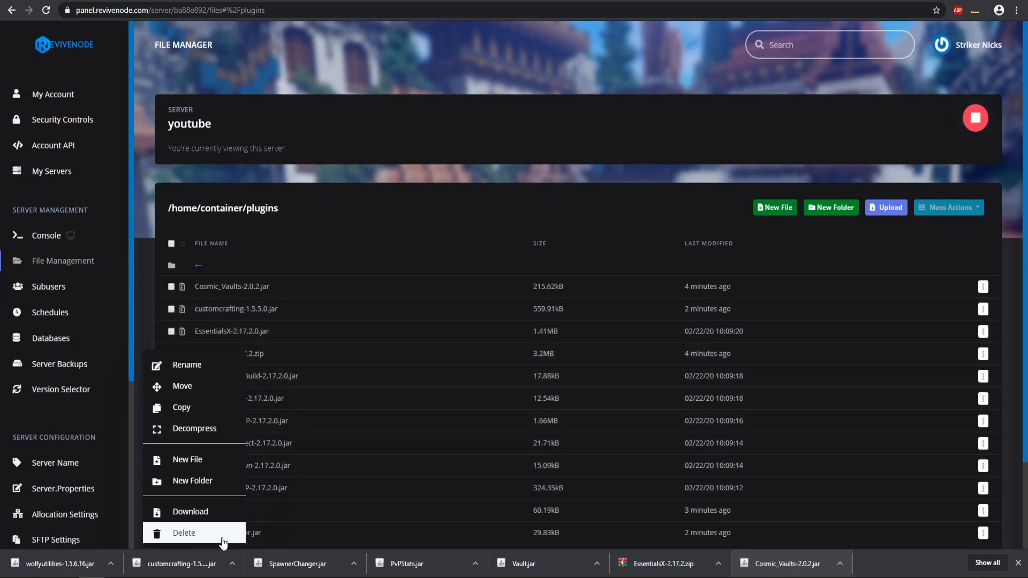
click(183, 532)
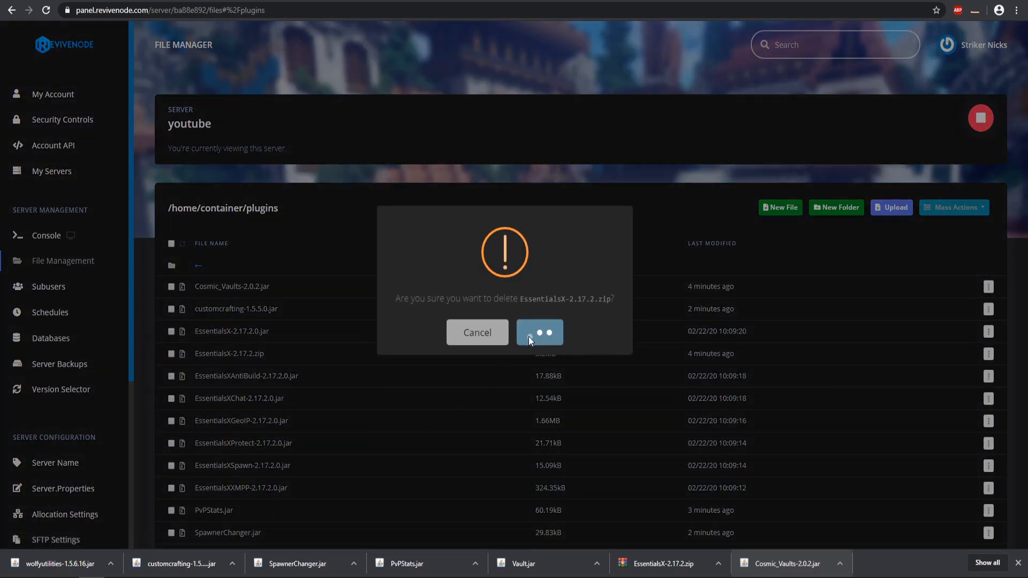
click(539, 332)
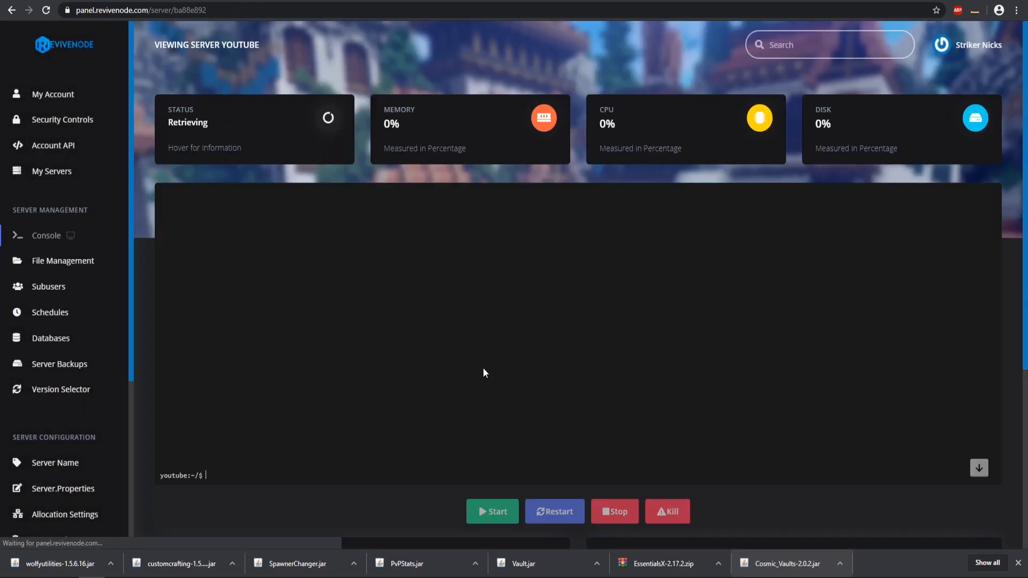
Restart the server and highlight the PvPStats MySQL-disabled and EssentialsGeoIP license-key errors in the console.
click(493, 512)
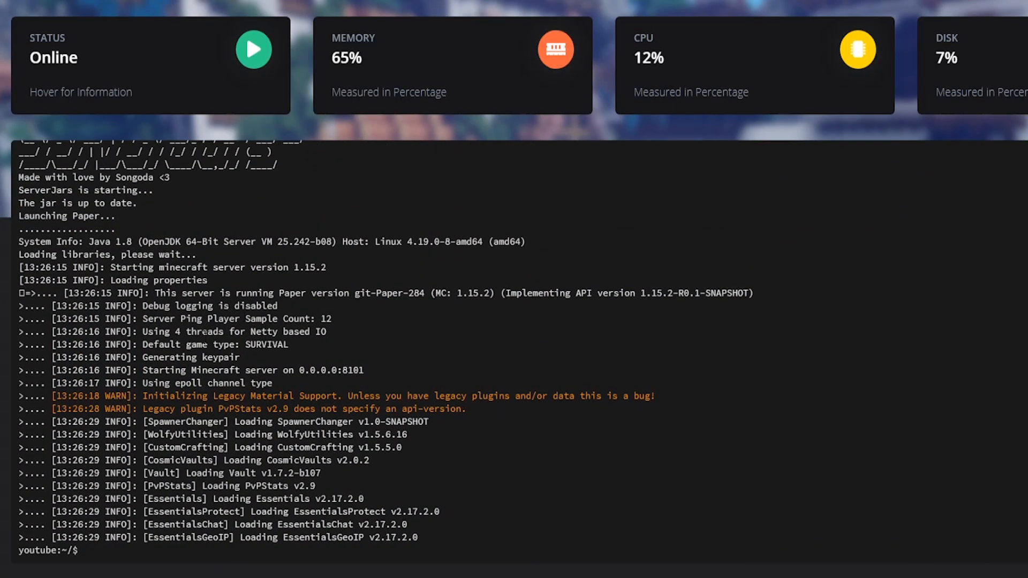
scroll(down, 3)
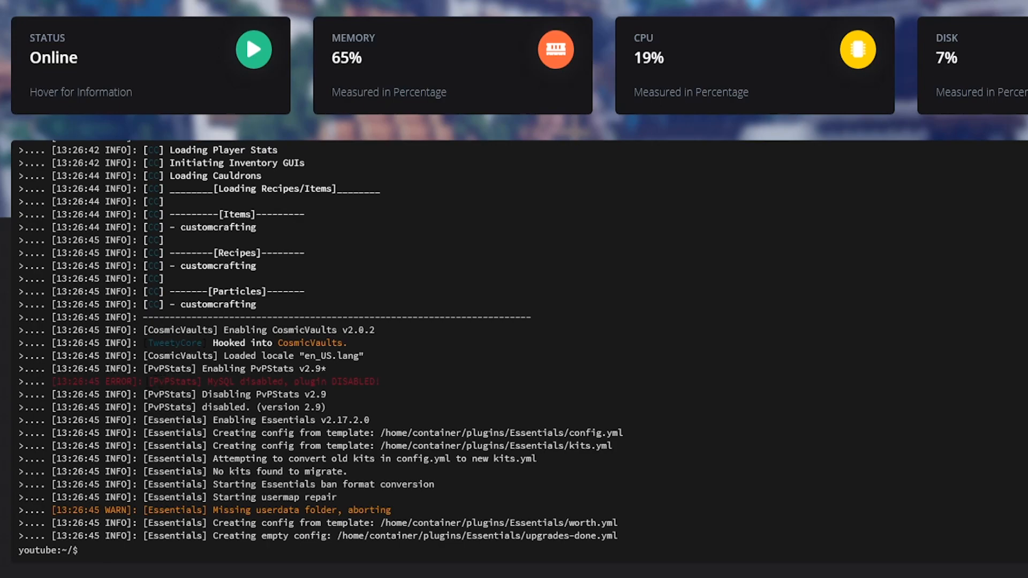
double_click(174, 381)
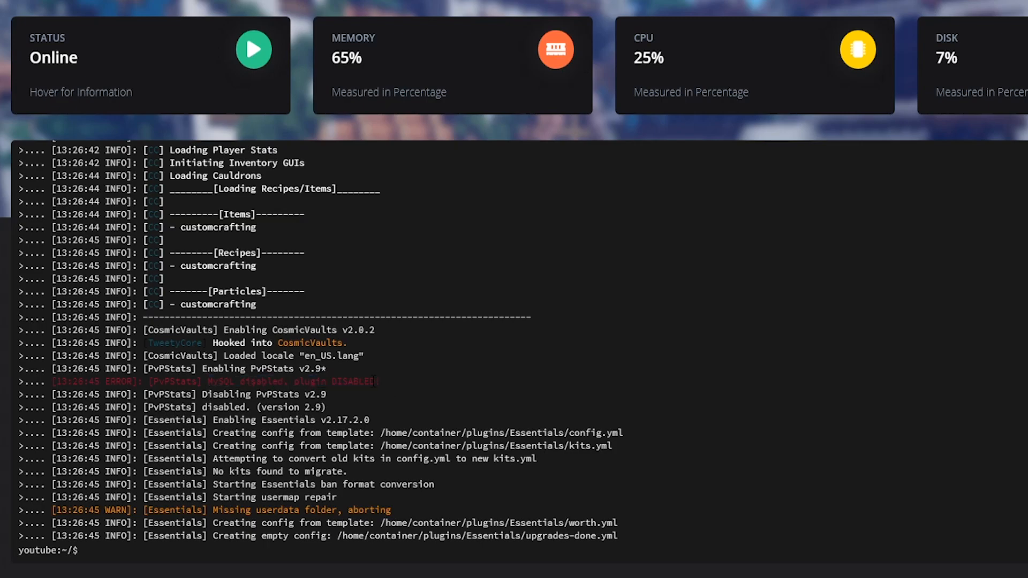
drag(292, 381, 379, 382)
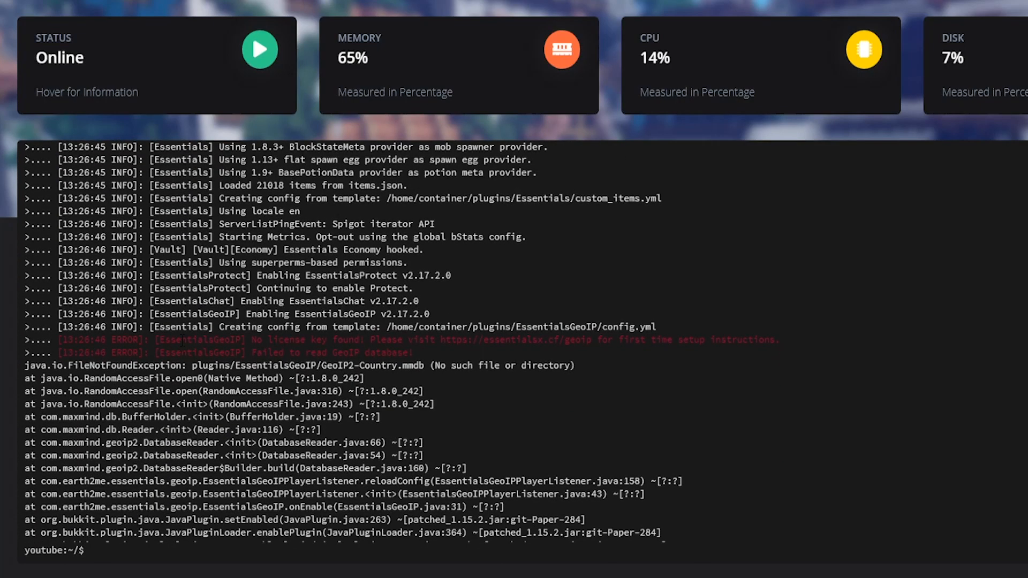
double_click(198, 339)
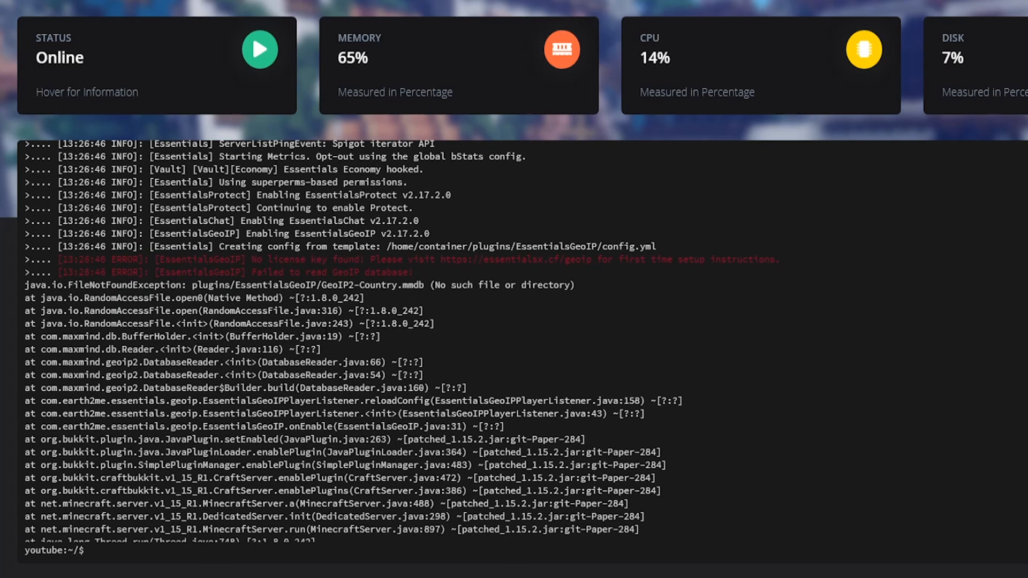
drag(246, 272, 387, 272)
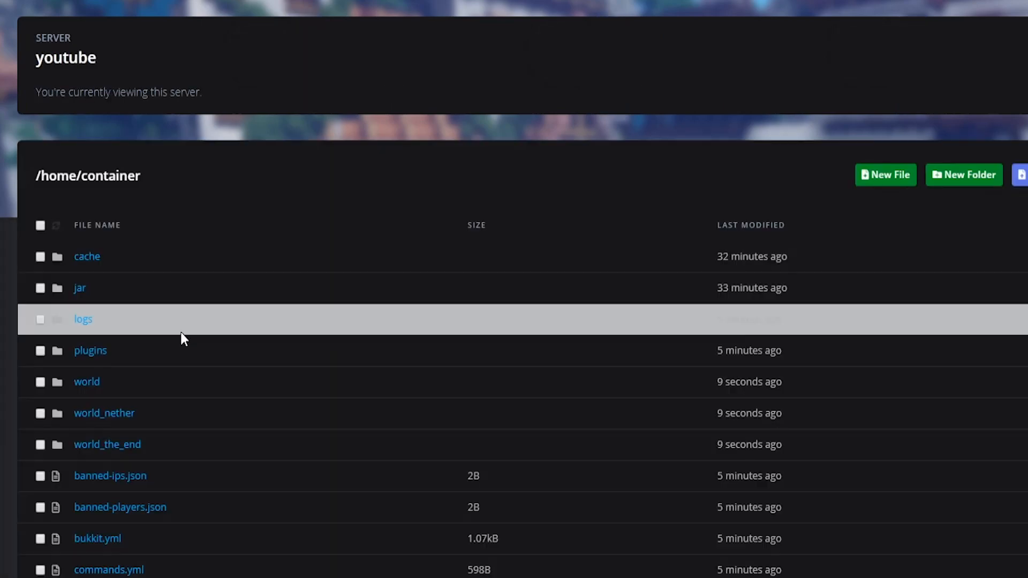
Delete EssentialsXGeoIP-2.17.2.0.jar and wolfyutilities-1.5.6.16.jar from plugins and dismiss the File Deleted notice.
click(90, 350)
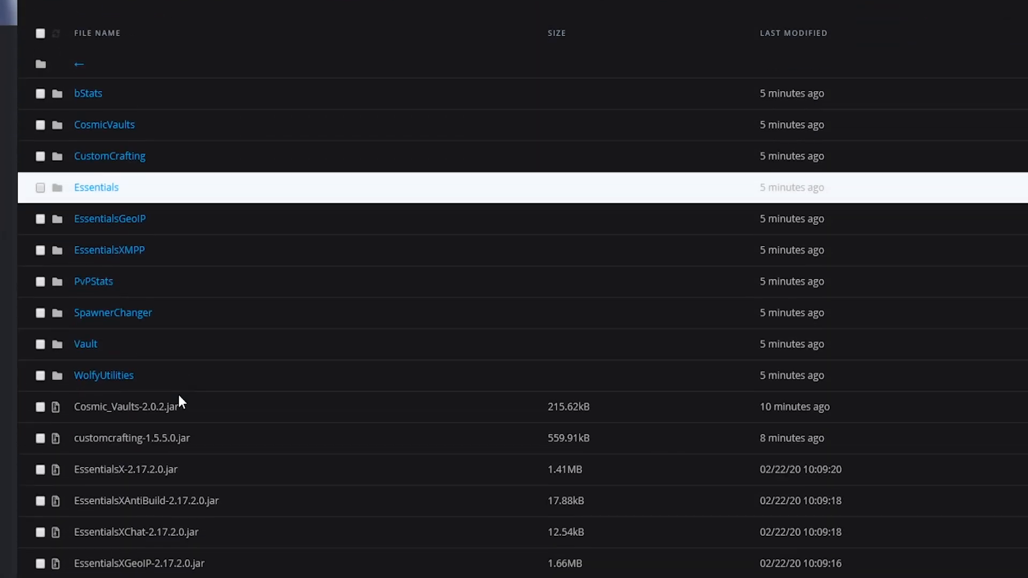
scroll(down, 3)
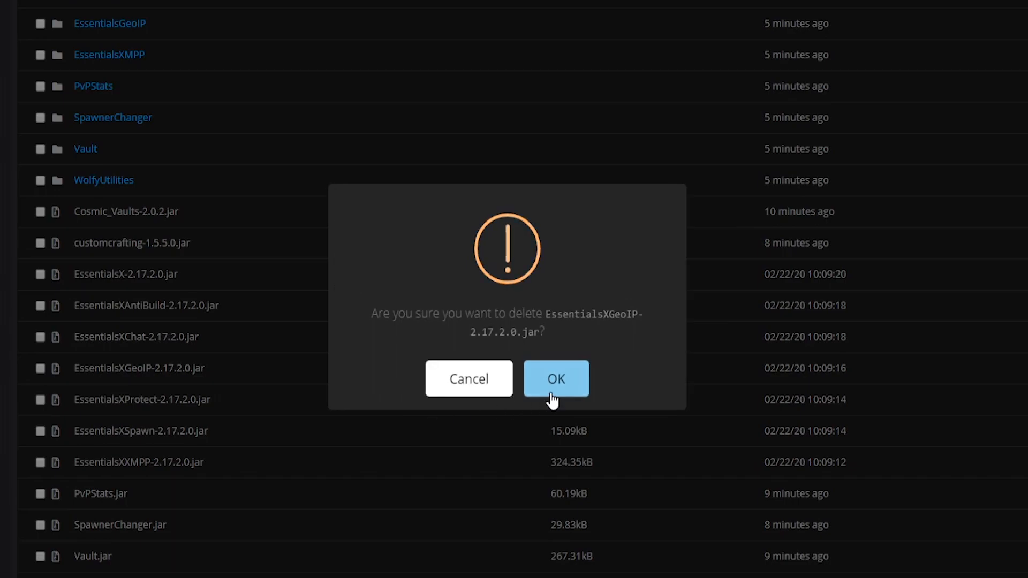
click(556, 378)
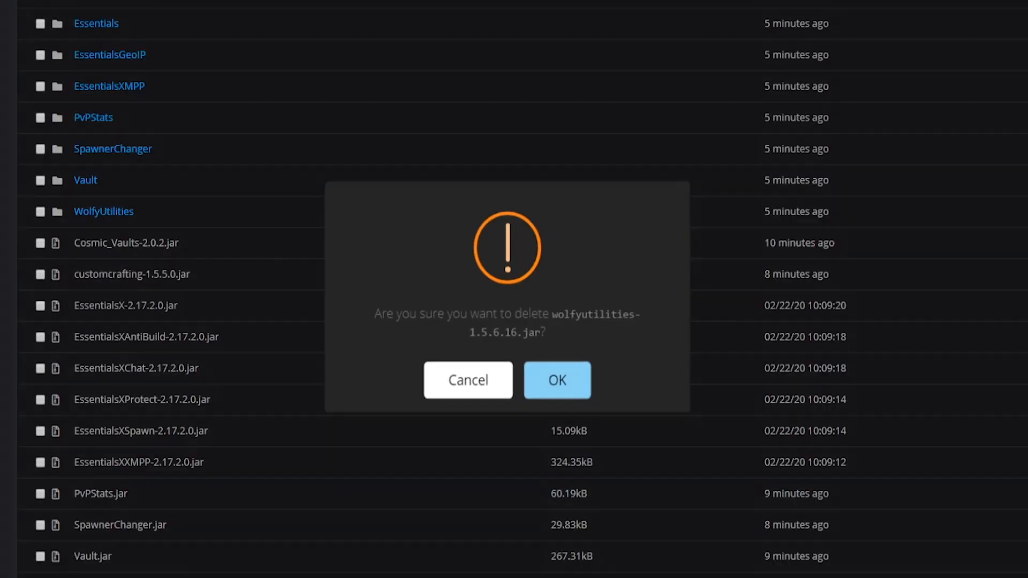
click(557, 380)
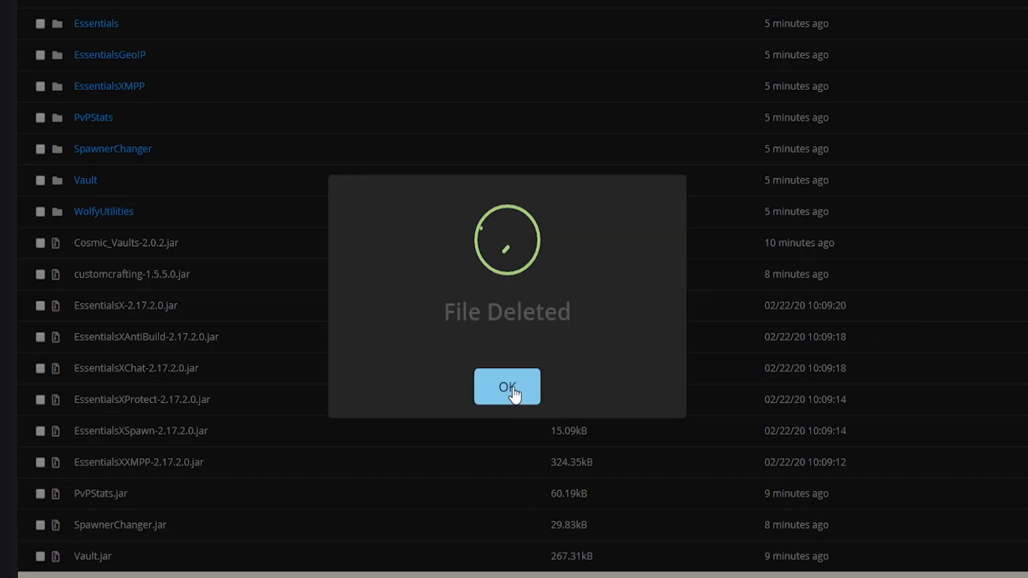
click(507, 387)
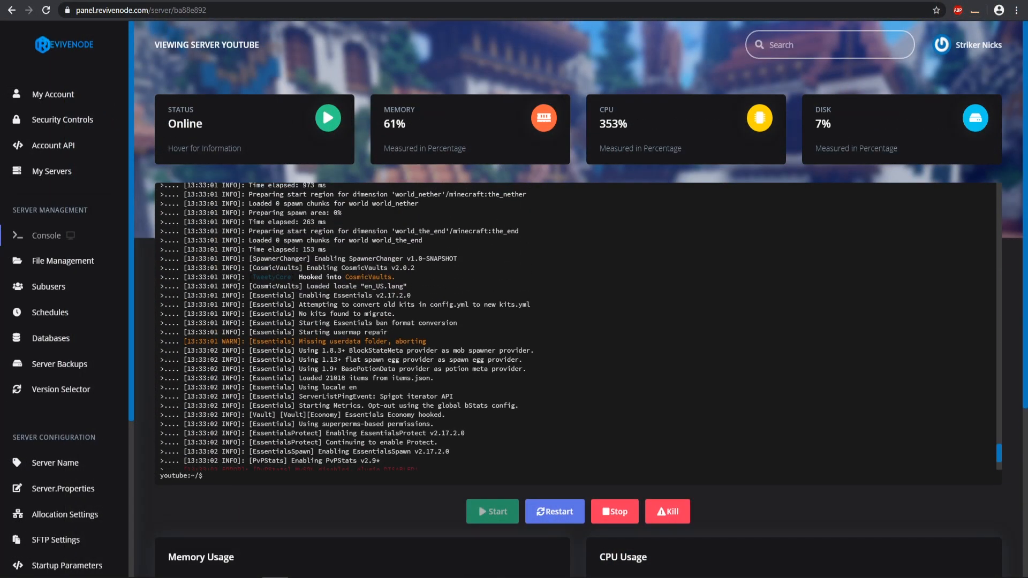
scroll(down, 3)
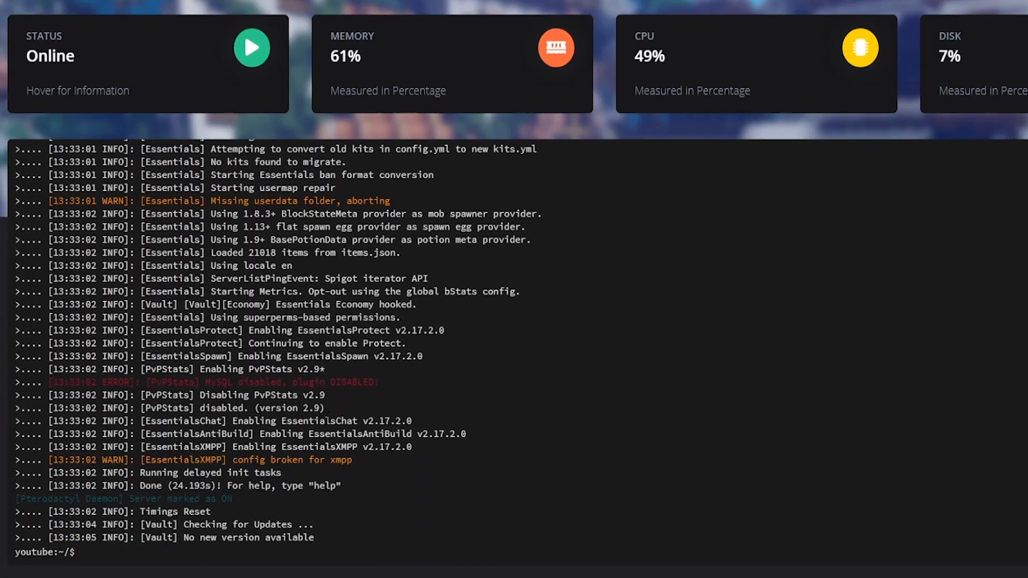
drag(147, 383, 297, 382)
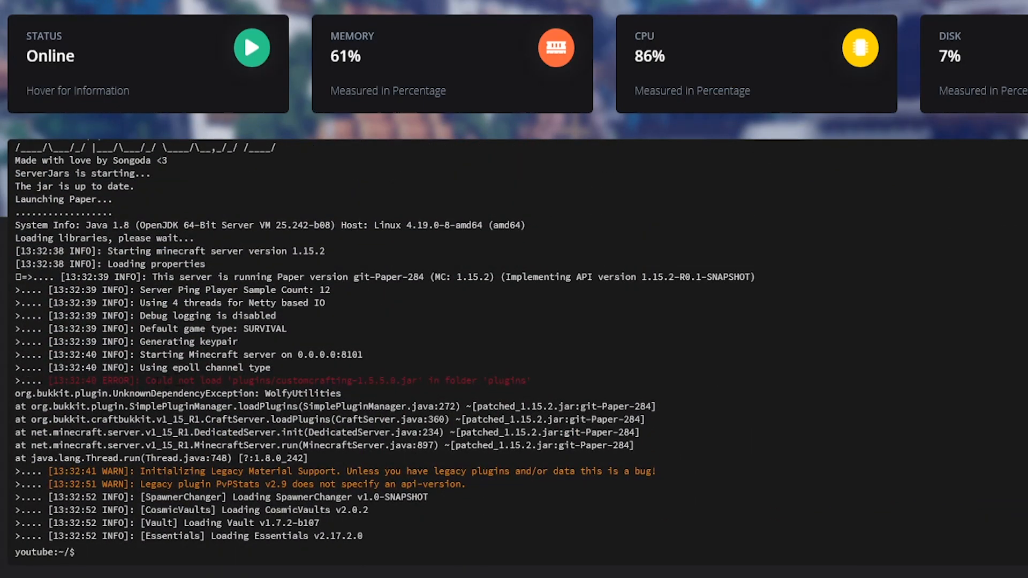
drag(135, 380, 223, 380)
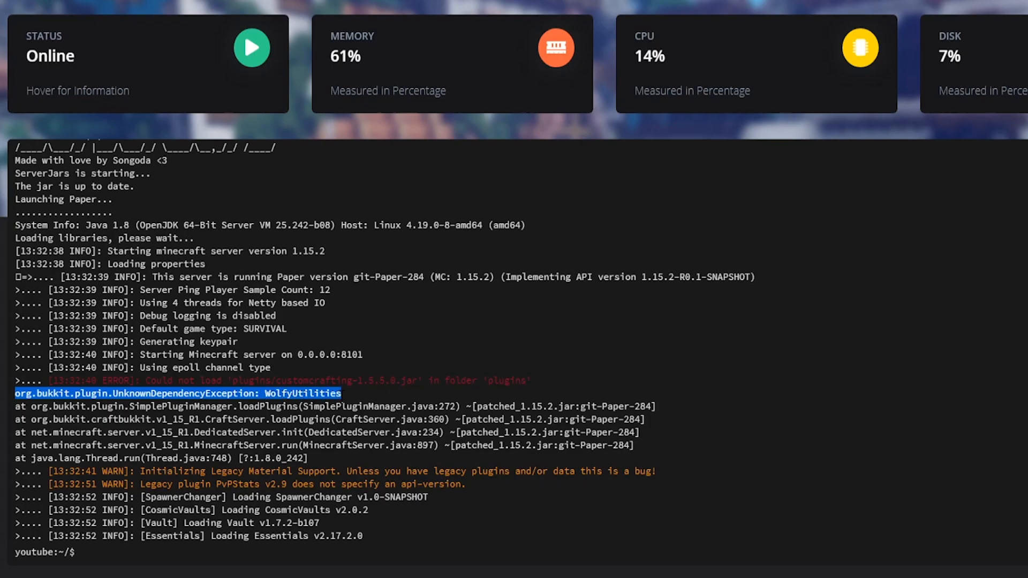
double_click(302, 393)
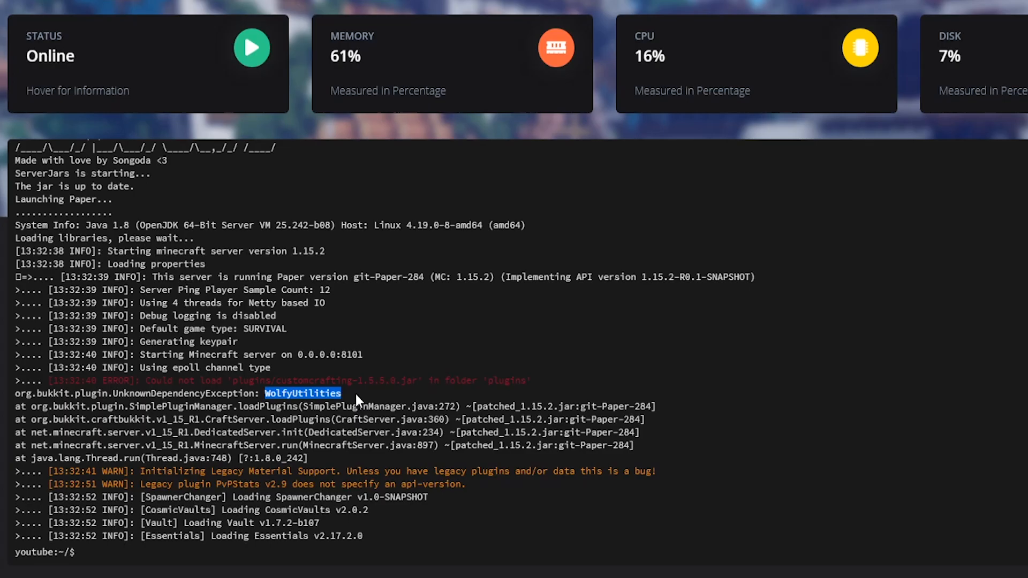
scroll(down, 3)
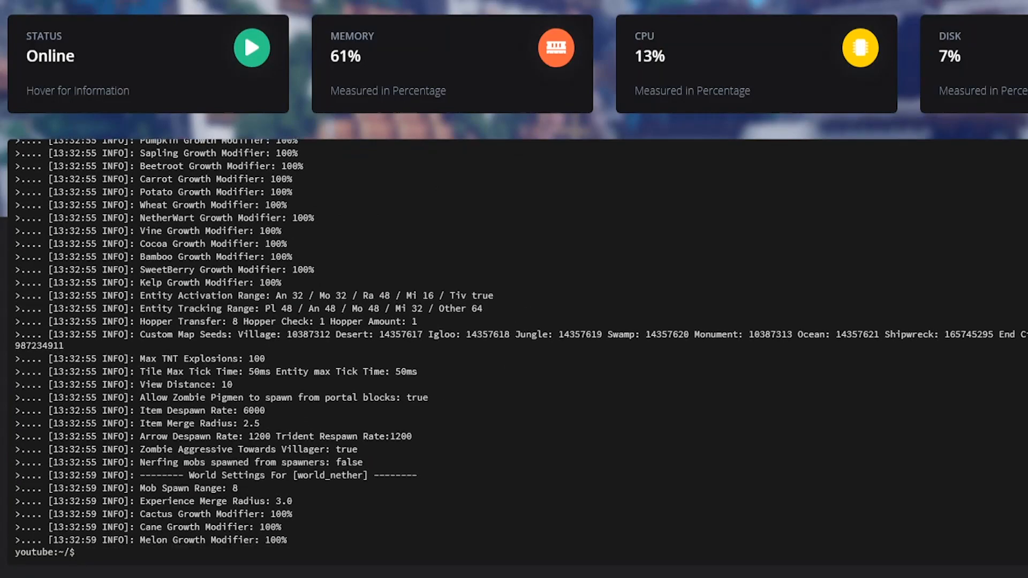
scroll(down, 3)
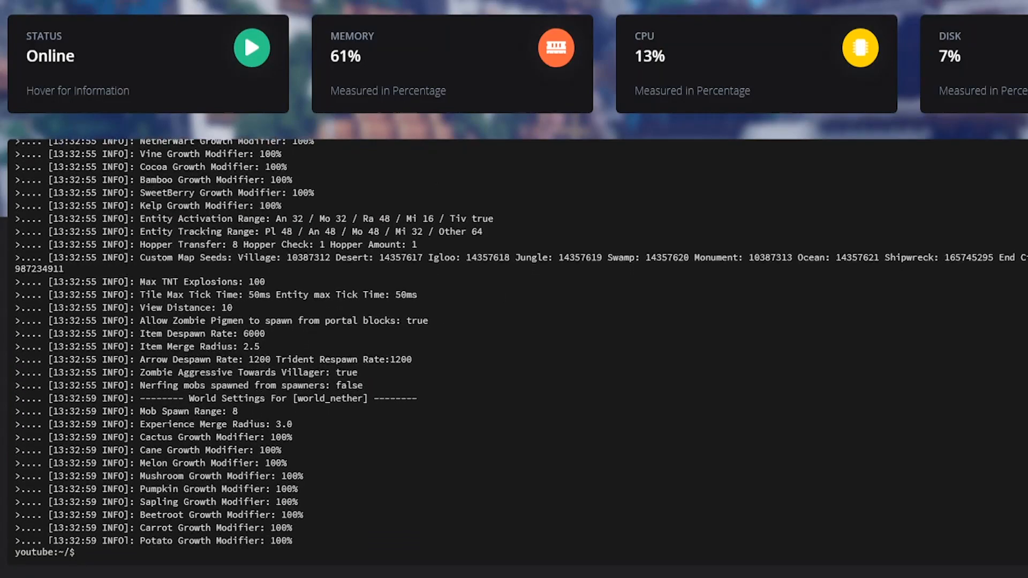